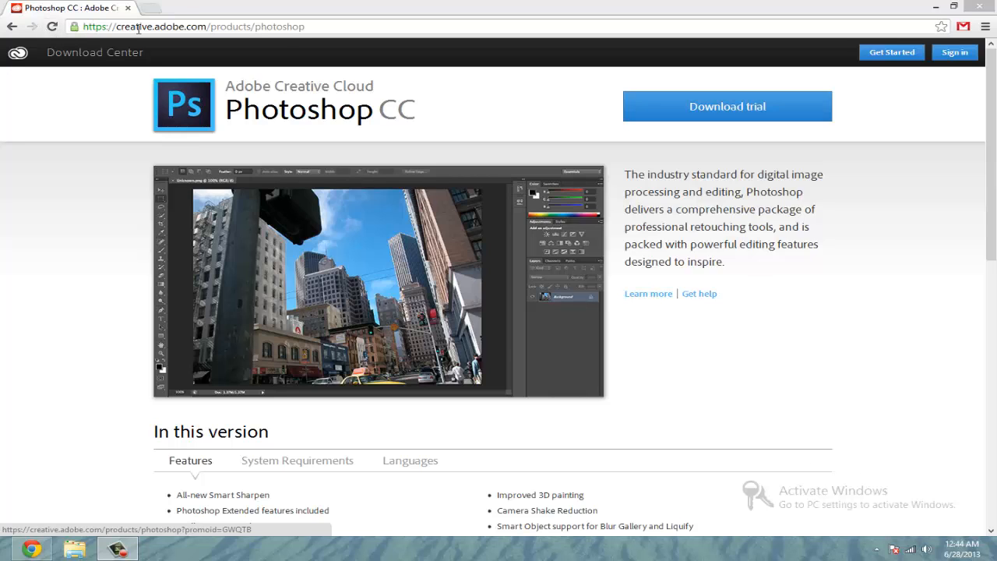
pyautogui.moveTo(312, 16)
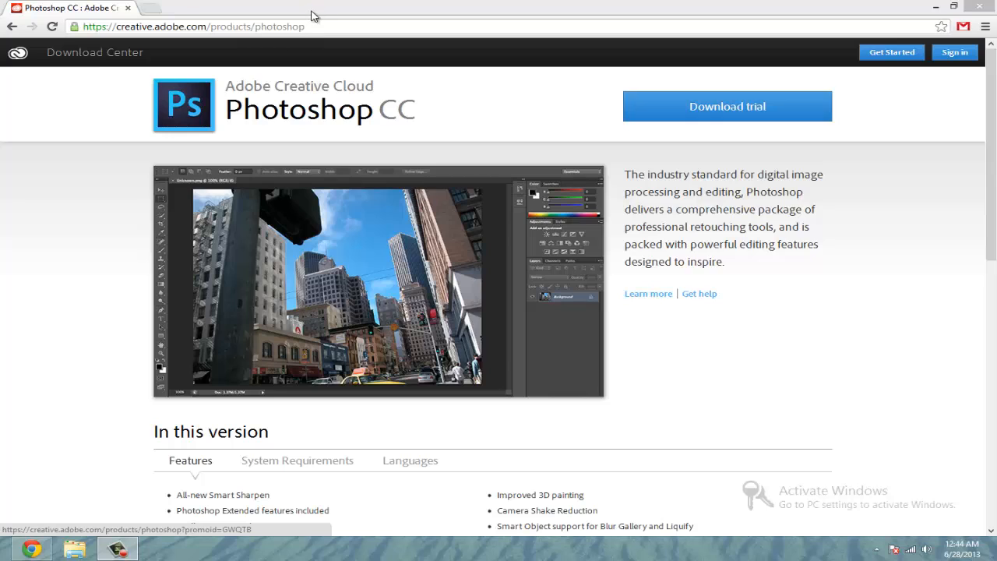
pyautogui.moveTo(957, 106)
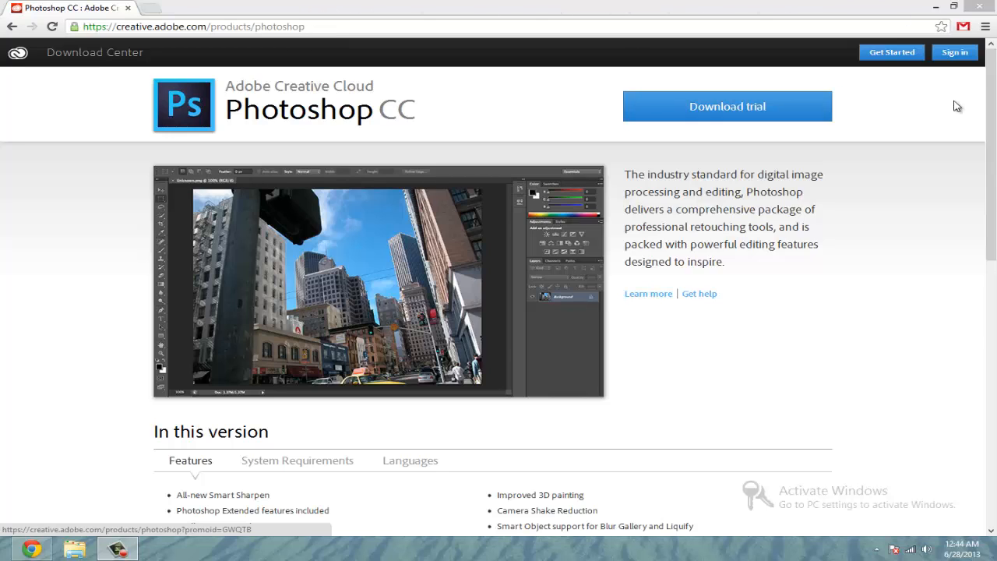
pyautogui.moveTo(854, 84)
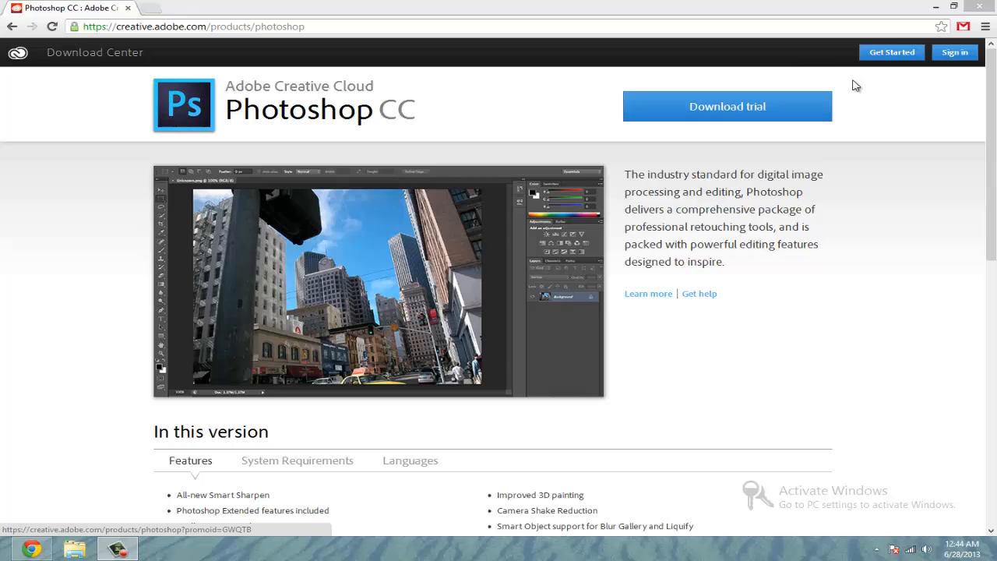
pyautogui.moveTo(821, 73)
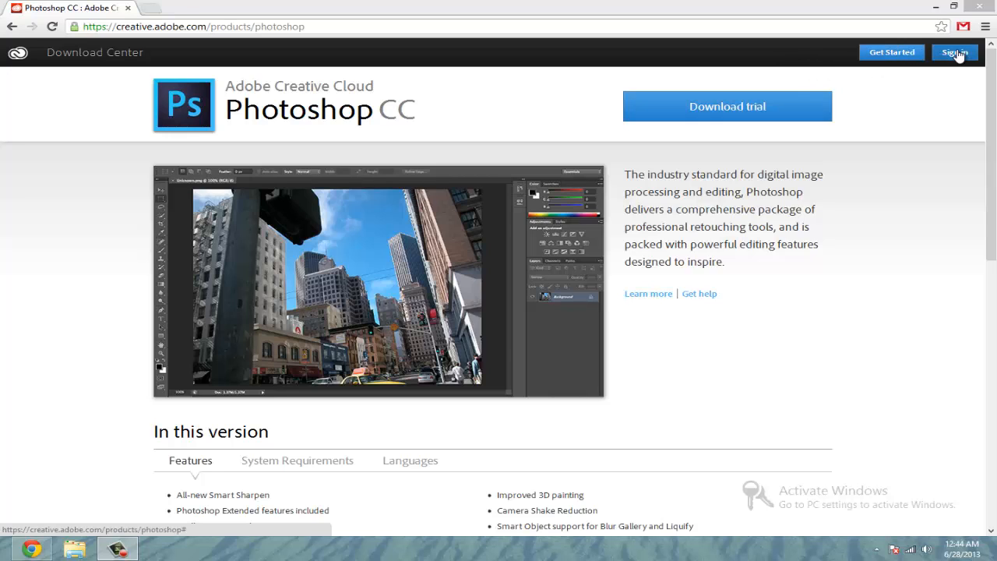
# Sign in to the Adobe ID account on the Photoshop CC page with email and password.
pyautogui.click(956, 53)
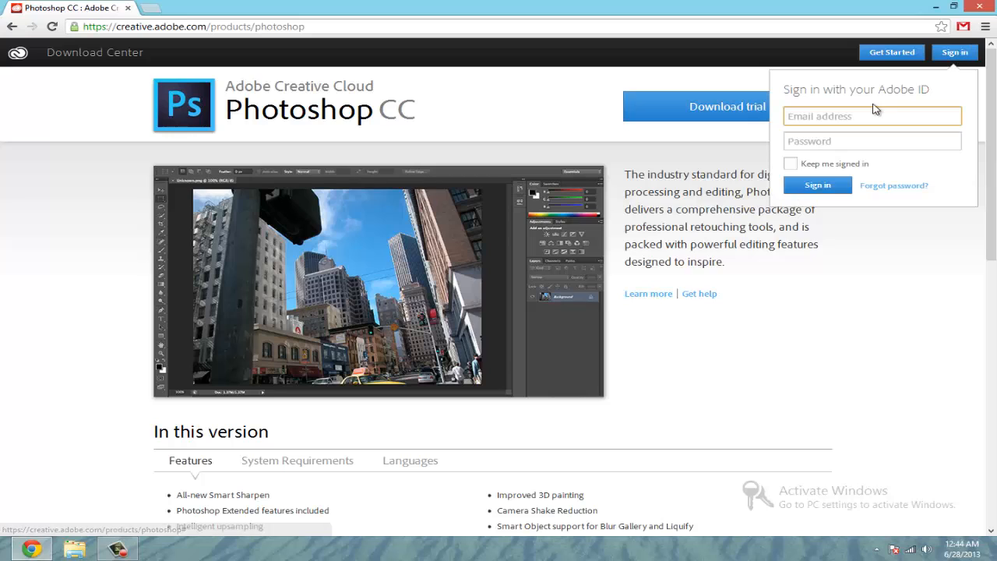
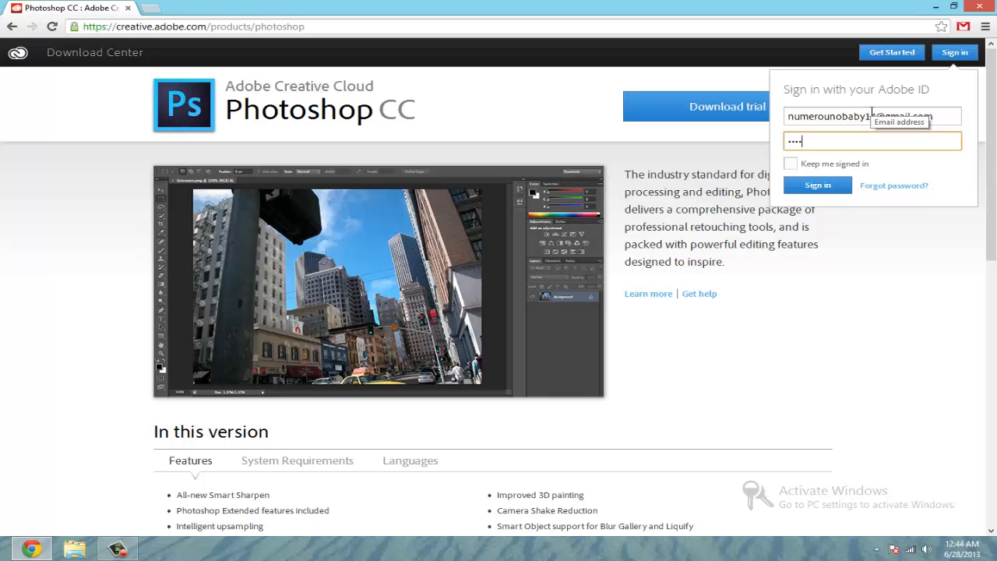
pyautogui.click(817, 185)
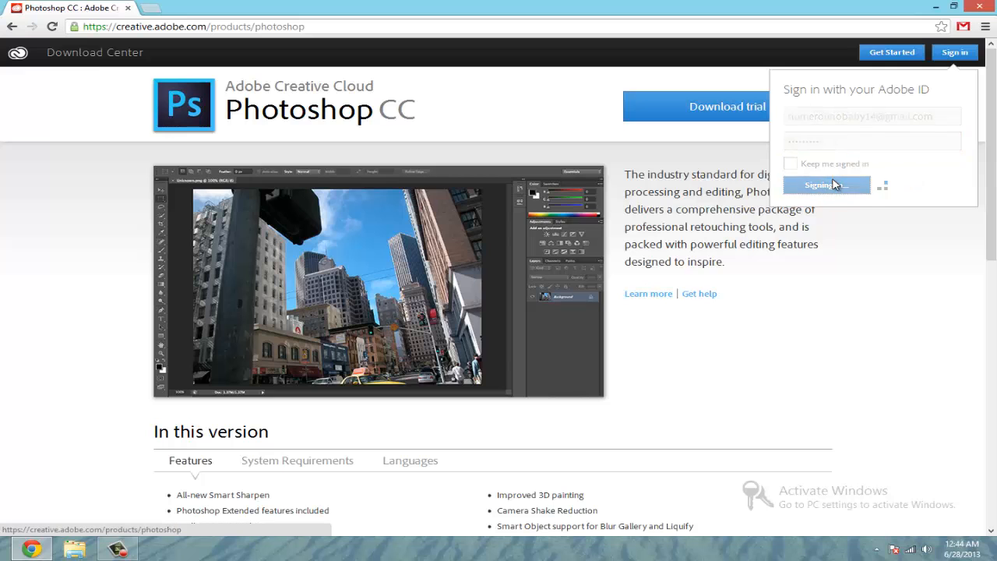
pyautogui.click(826, 184)
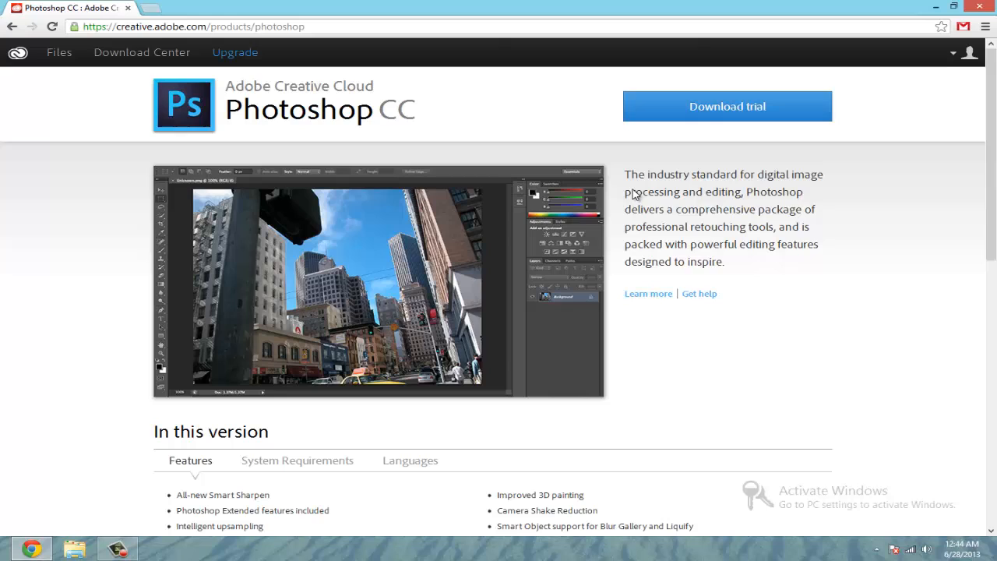
pyautogui.moveTo(728, 125)
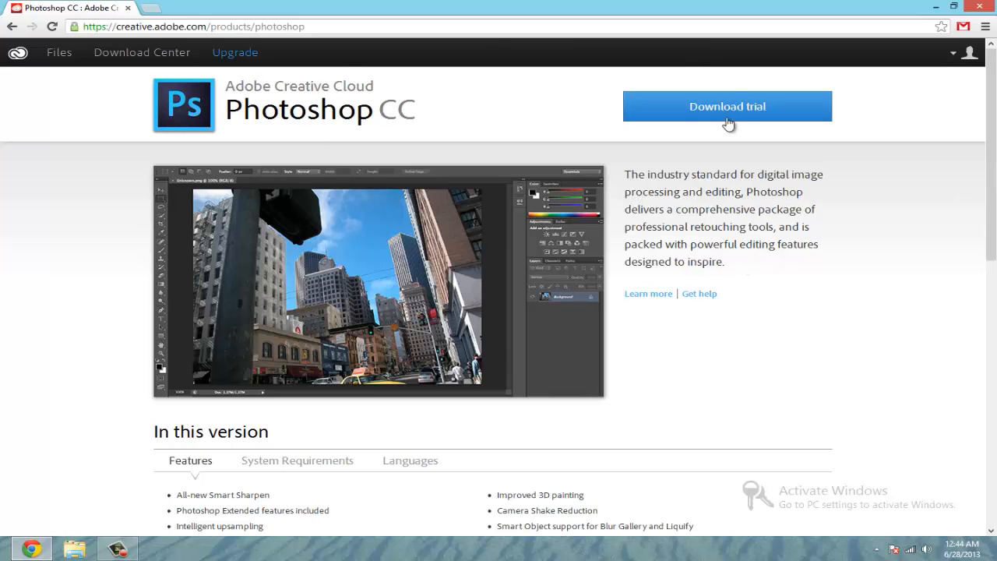
pyautogui.moveTo(730, 109)
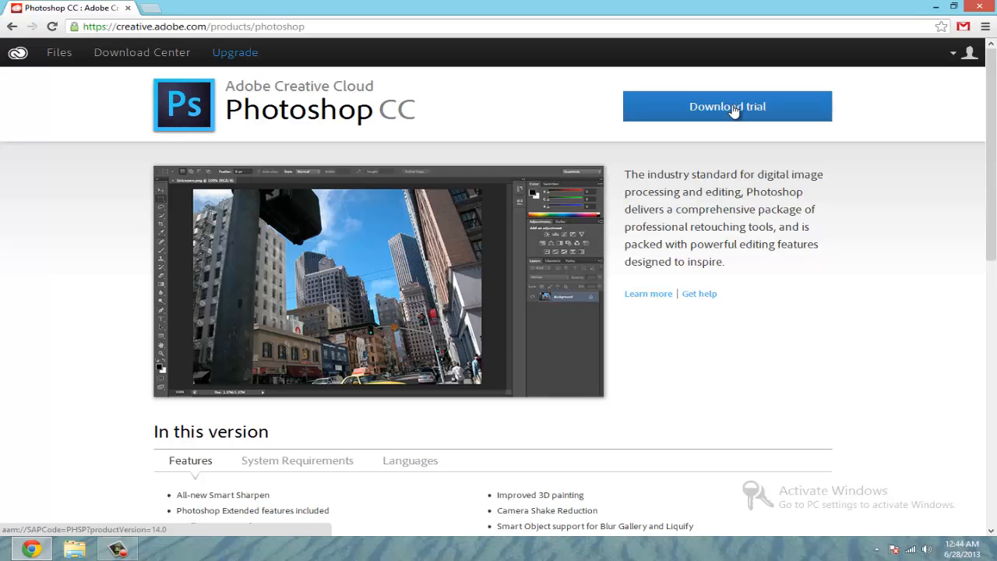
pyautogui.moveTo(318, 126)
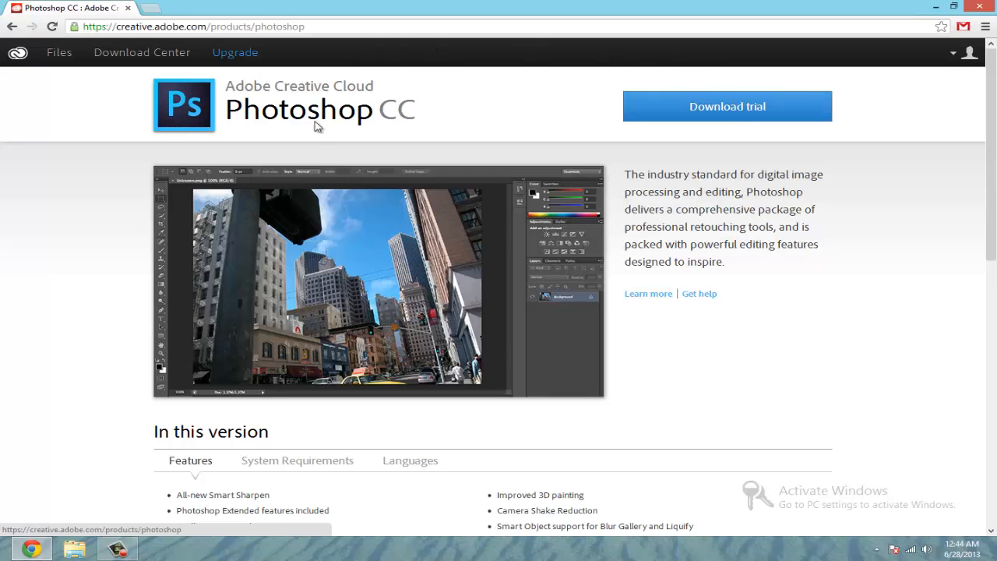
pyautogui.moveTo(312, 84)
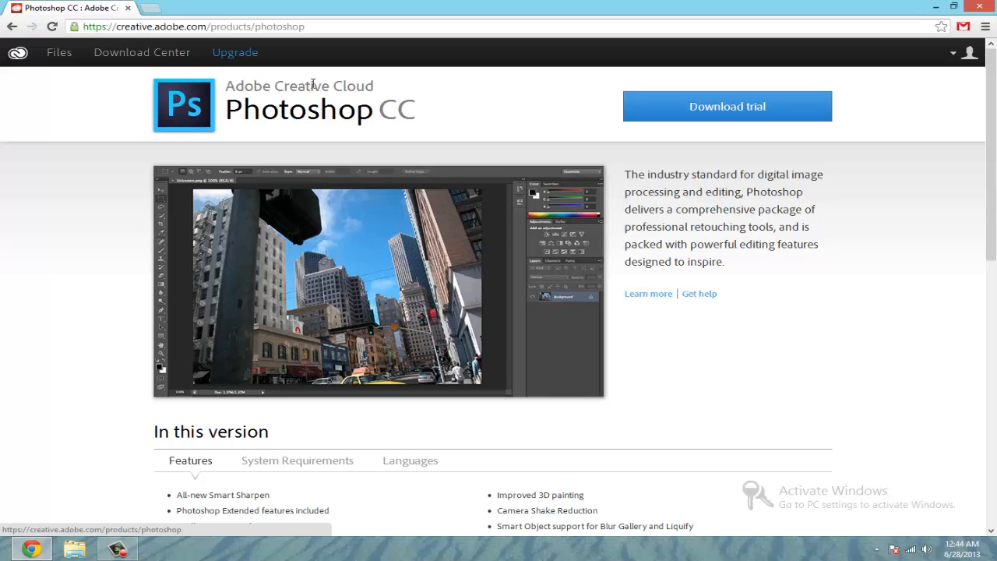
# Minimize Chrome, move the Creative Cloud shortcut to mid-desktop and launch it.
pyautogui.click(964, 6)
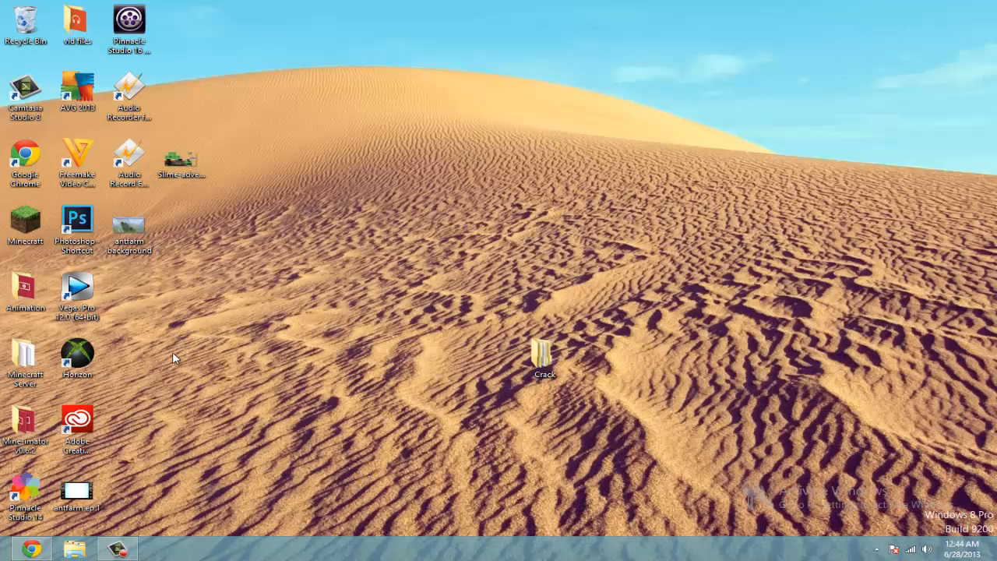
pyautogui.moveTo(76, 424); pyautogui.dragTo(546, 165)
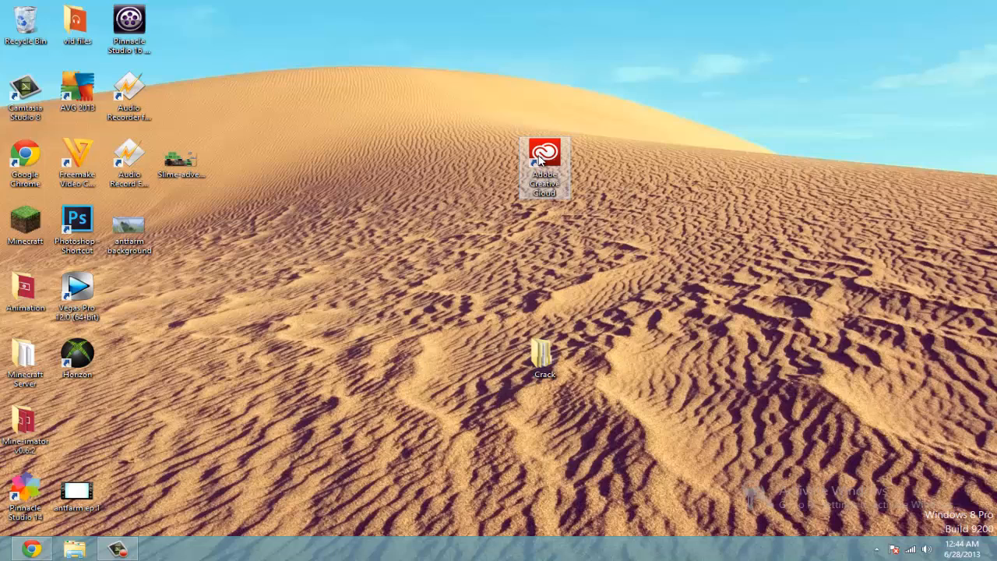
pyautogui.doubleClick(546, 164)
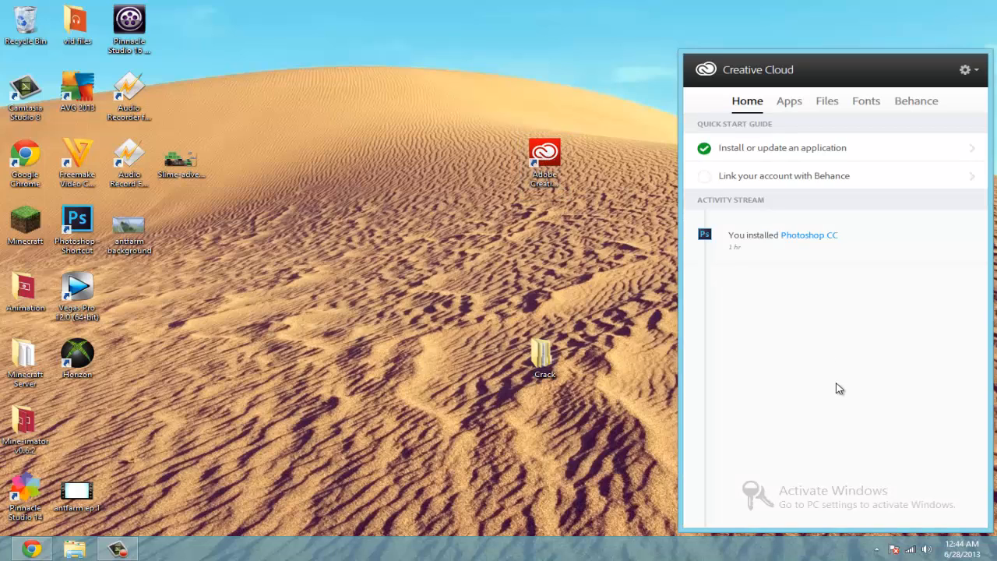
# Browse the Apps list in Creative Cloud to confirm Photoshop CC shows Up to date.
pyautogui.click(789, 100)
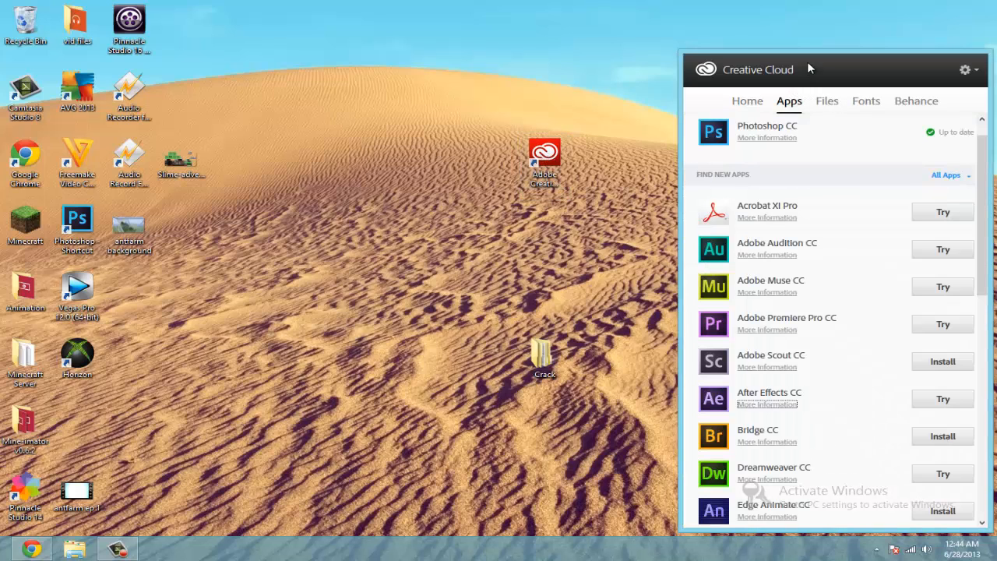
pyautogui.moveTo(600, 81)
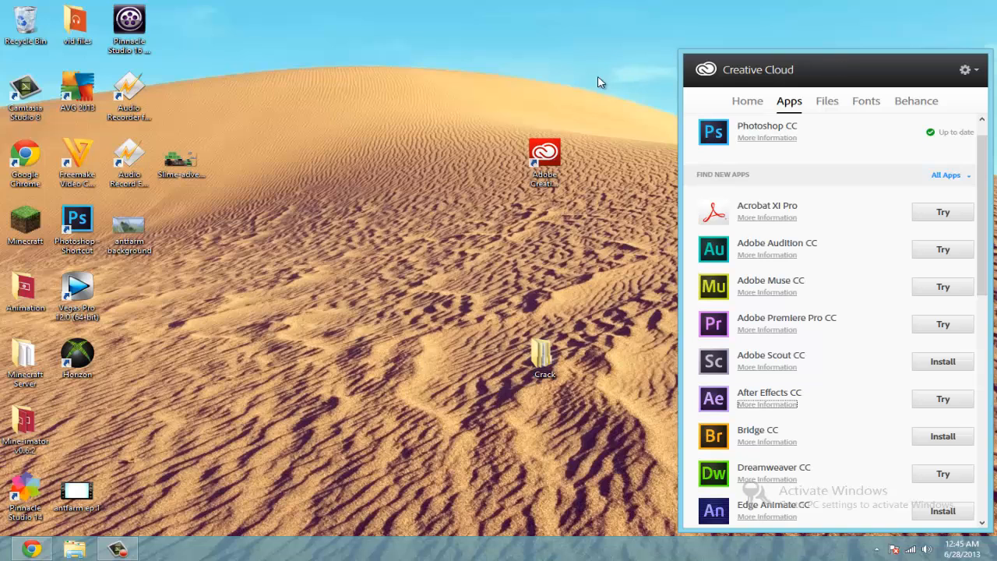
pyautogui.moveTo(807, 240)
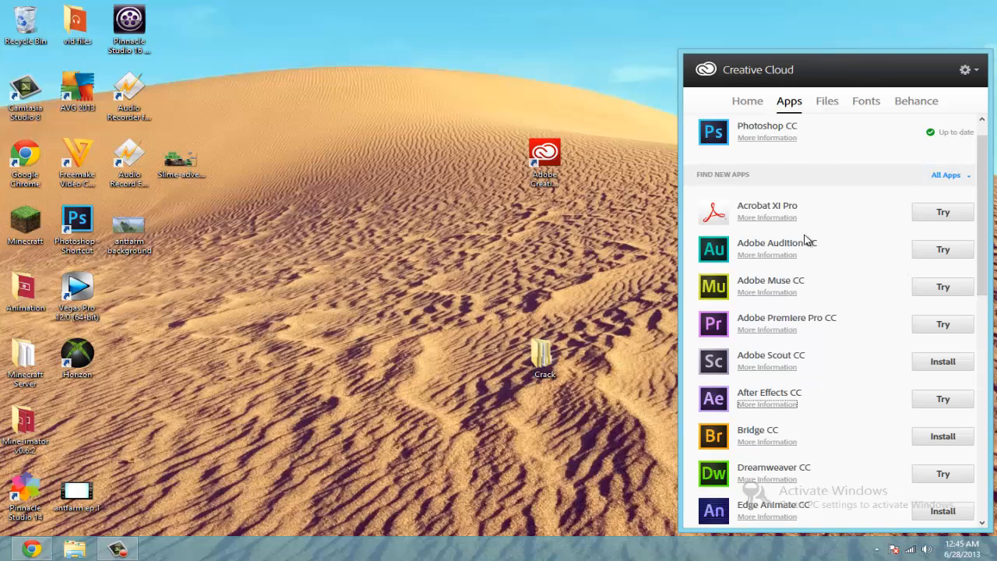
pyautogui.moveTo(959, 274)
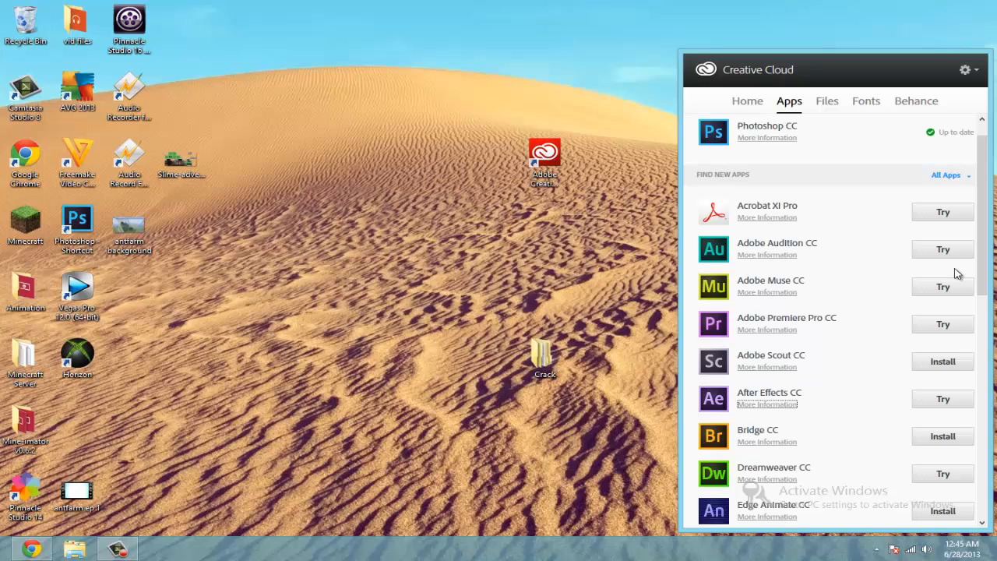
pyautogui.scroll(-3)
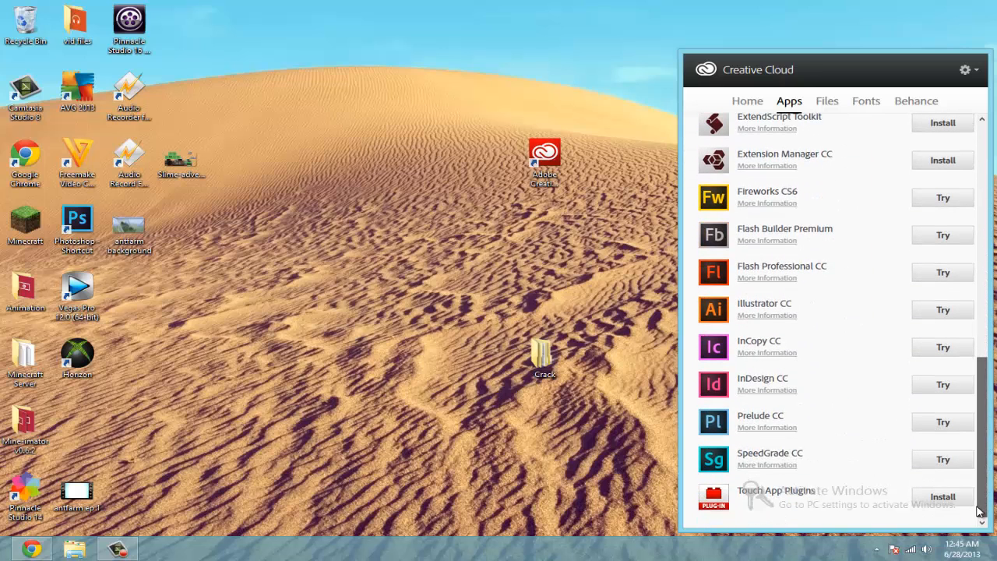
pyautogui.scroll(3)
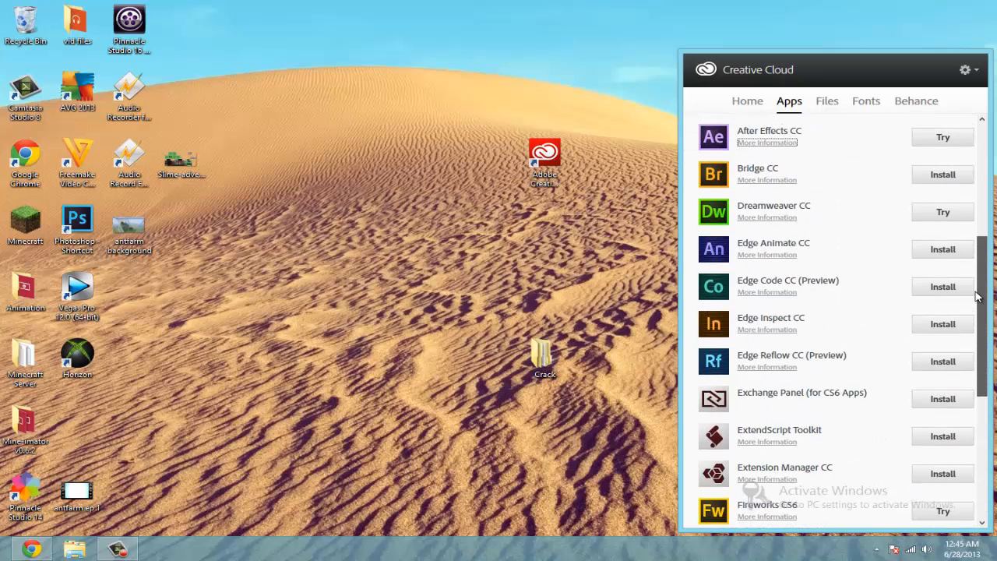
pyautogui.scroll(-3)
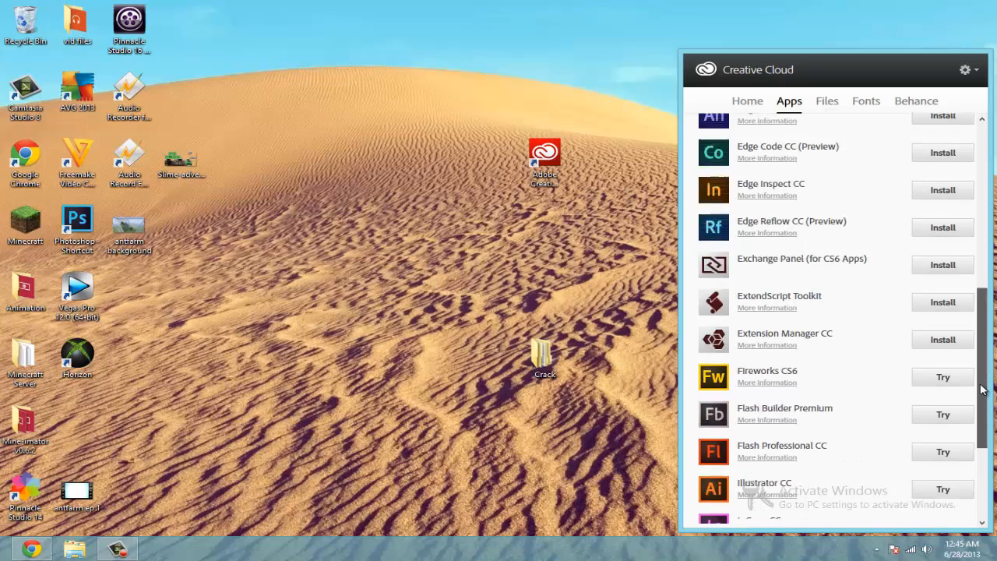
pyautogui.scroll(-3)
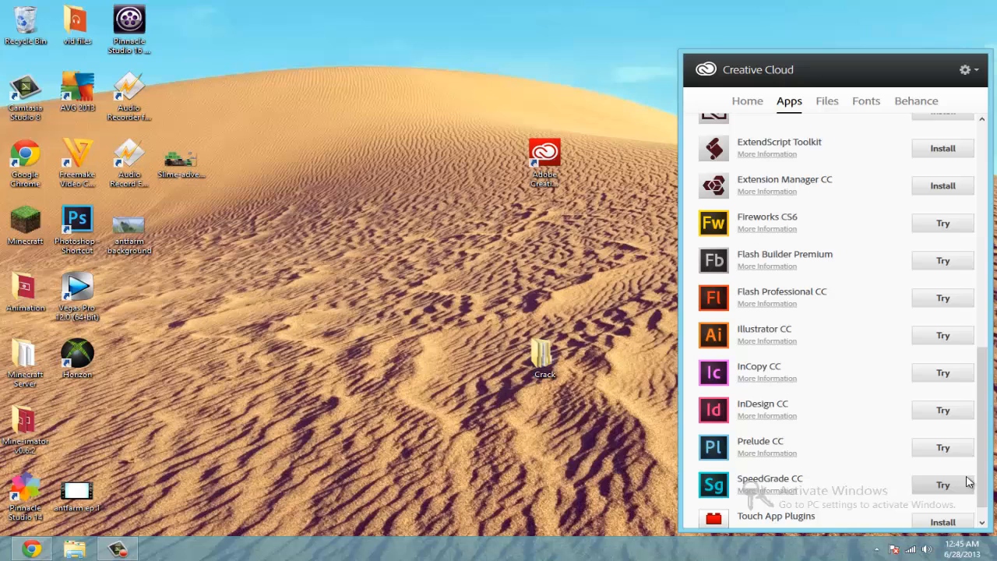
pyautogui.scroll(3)
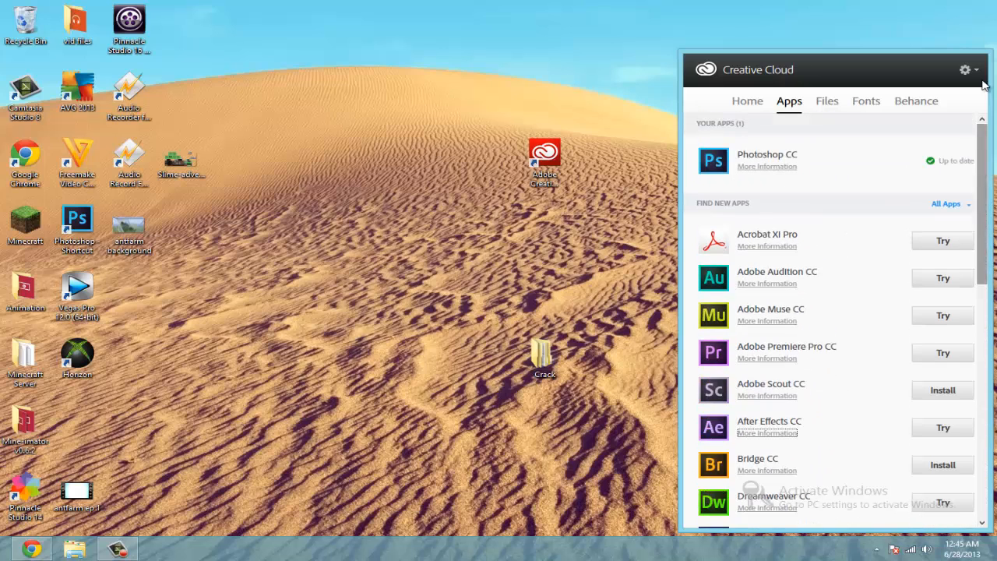
pyautogui.moveTo(826, 183)
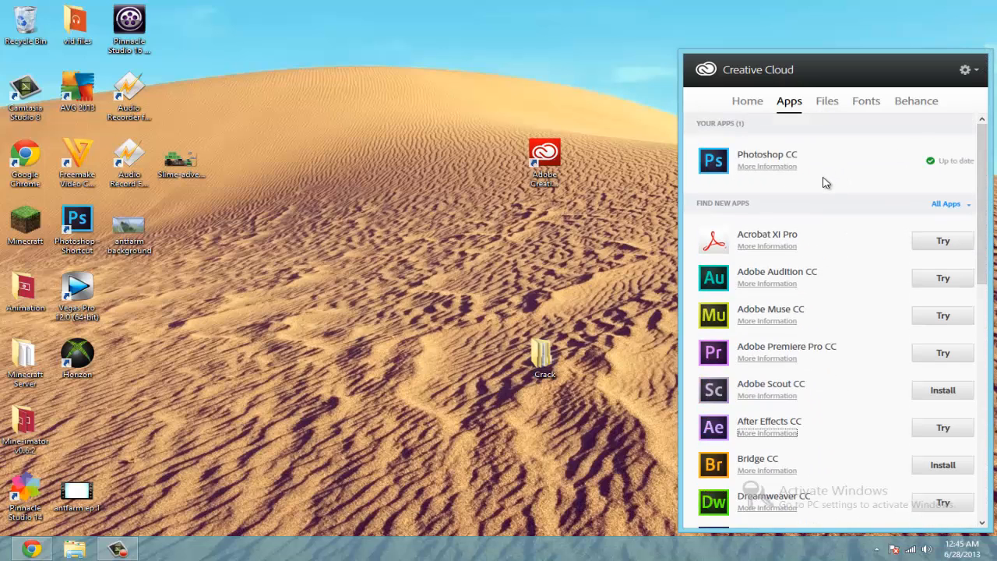
pyautogui.moveTo(845, 164)
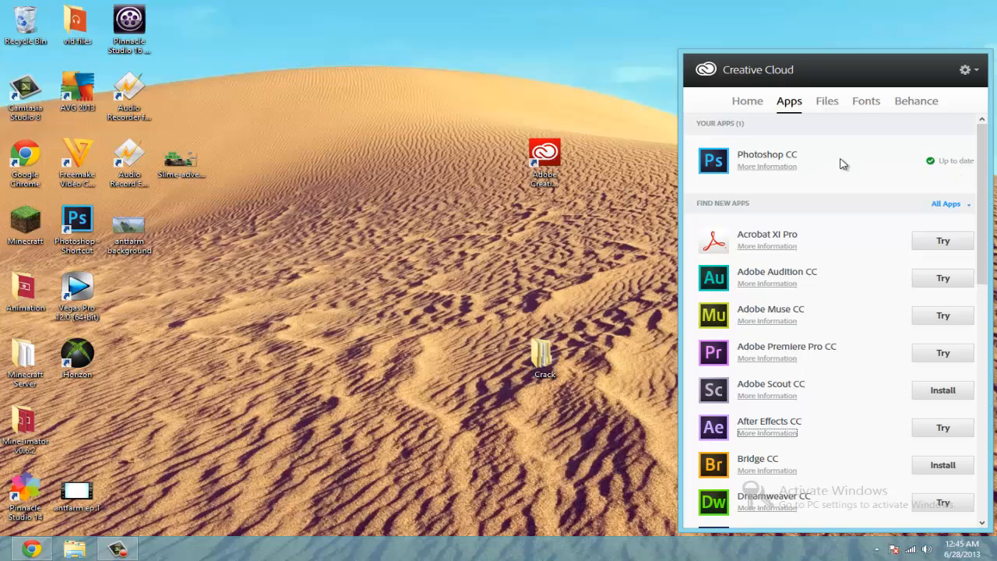
pyautogui.moveTo(960, 76)
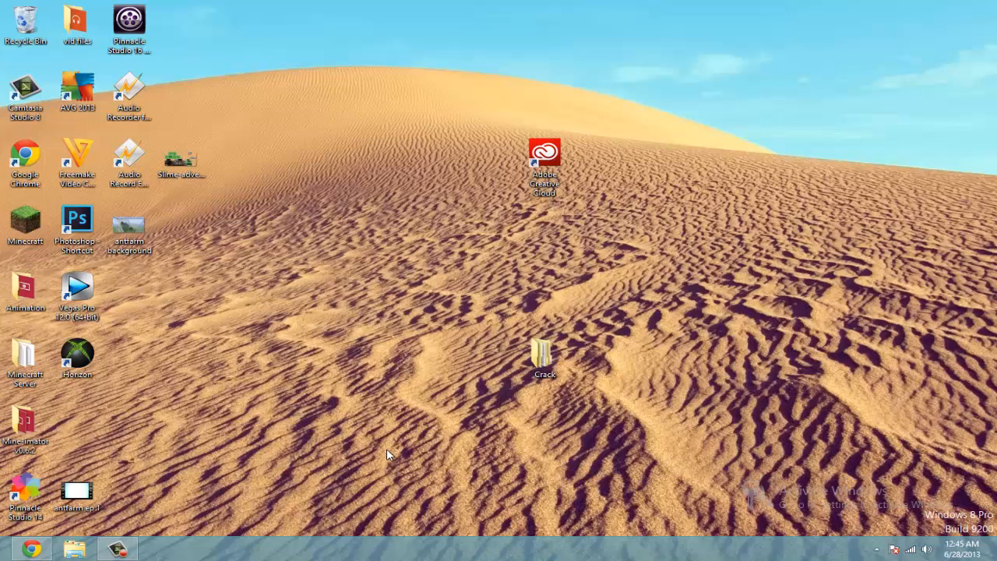
# Return the Creative Cloud shortcut to the icon column and open the desktop Crack folder.
pyautogui.moveTo(544, 164); pyautogui.dragTo(76, 429)
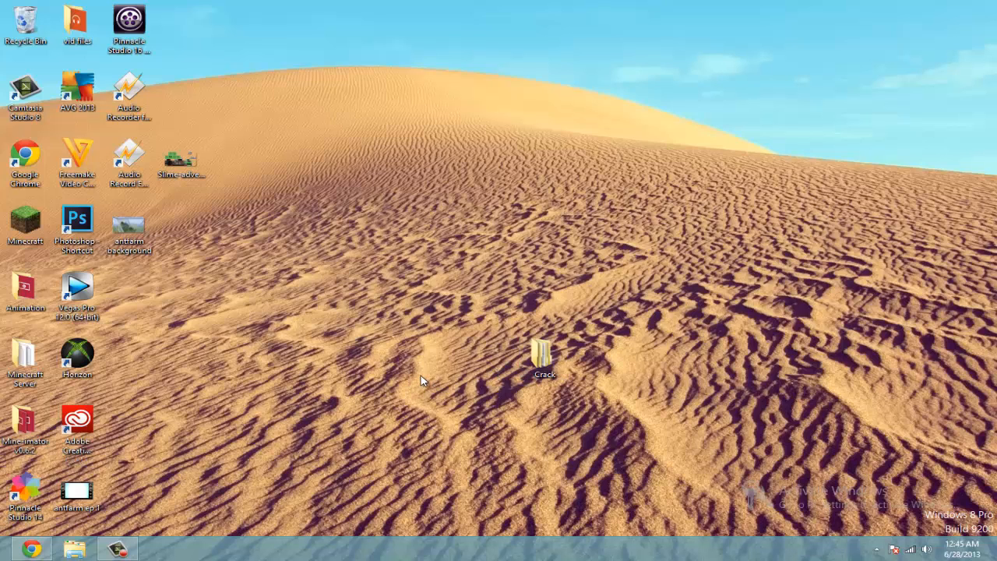
pyautogui.moveTo(311, 381)
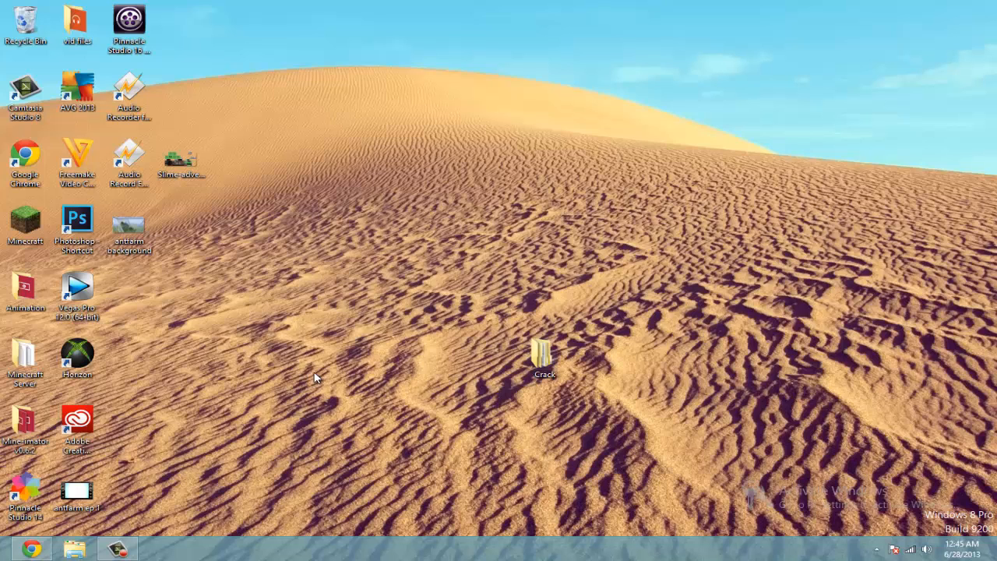
pyautogui.click(877, 549)
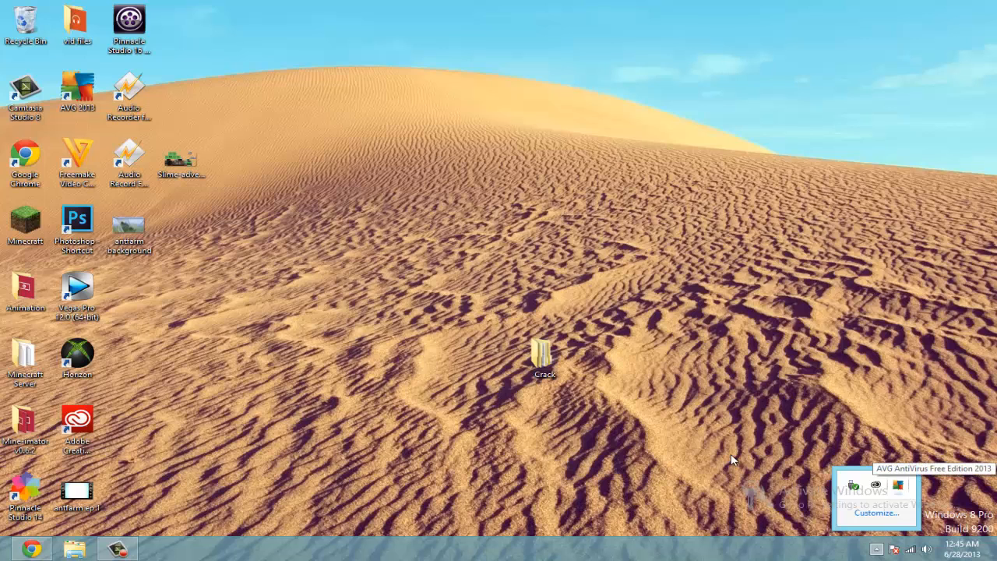
pyautogui.doubleClick(544, 356)
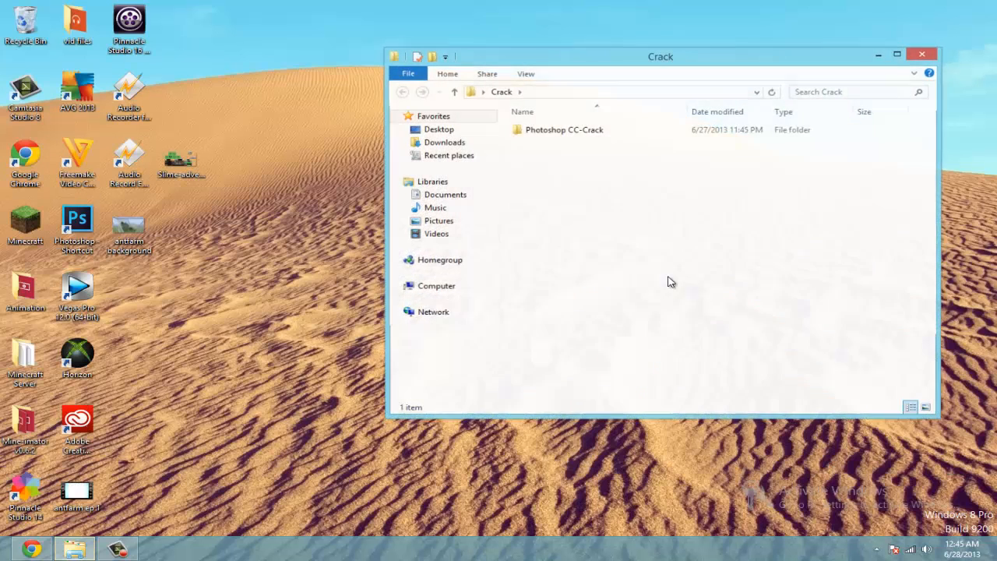
# Open the Photoshop CC-Crack folder showing its x32 and x64 subfolders.
pyautogui.doubleClick(567, 130)
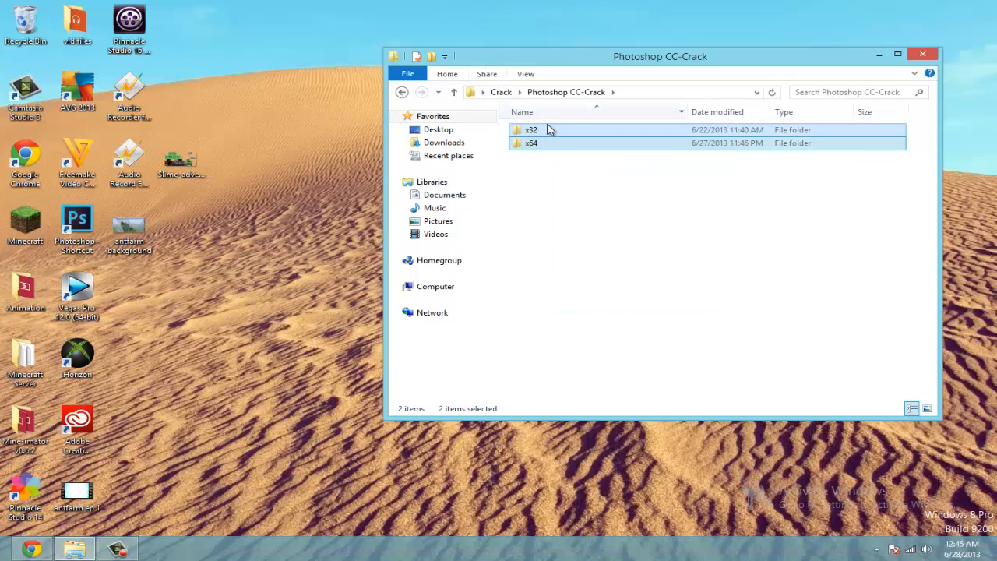
pyautogui.click(639, 220)
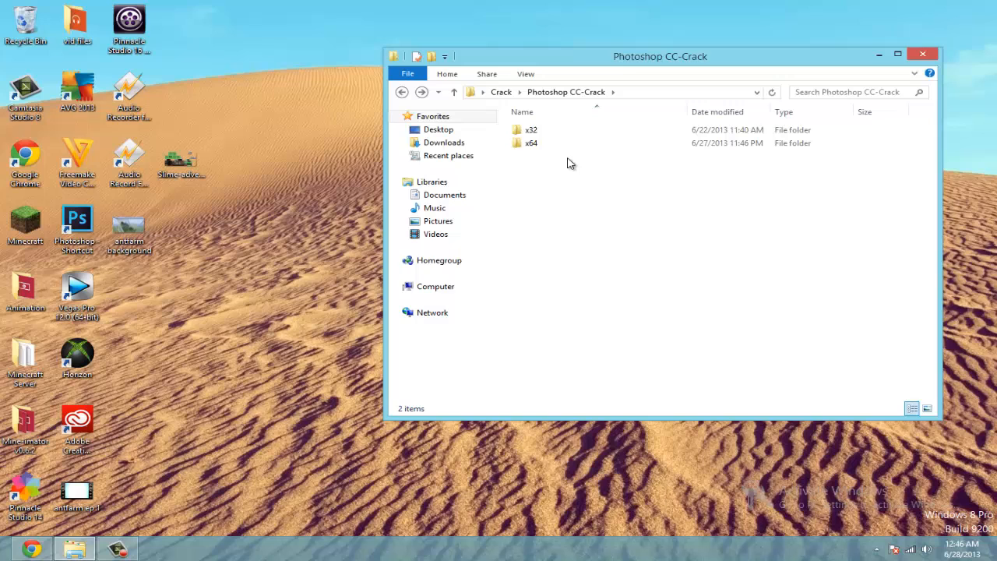
pyautogui.moveTo(729, 261)
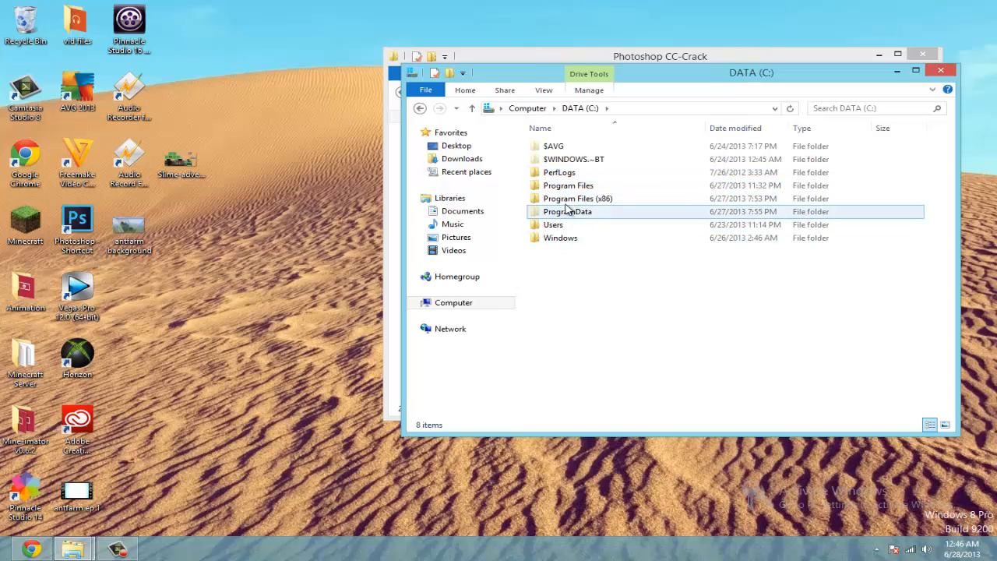
# Navigate Program Files > Adobe > Adobe Photoshop CC (64 Bit) on DATA (C:).
pyautogui.doubleClick(567, 185)
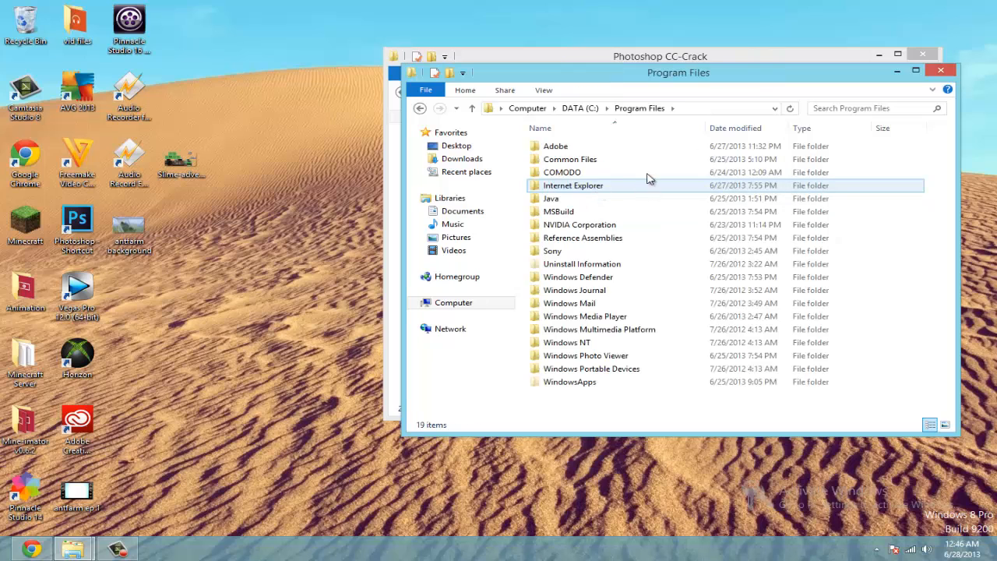
pyautogui.doubleClick(554, 146)
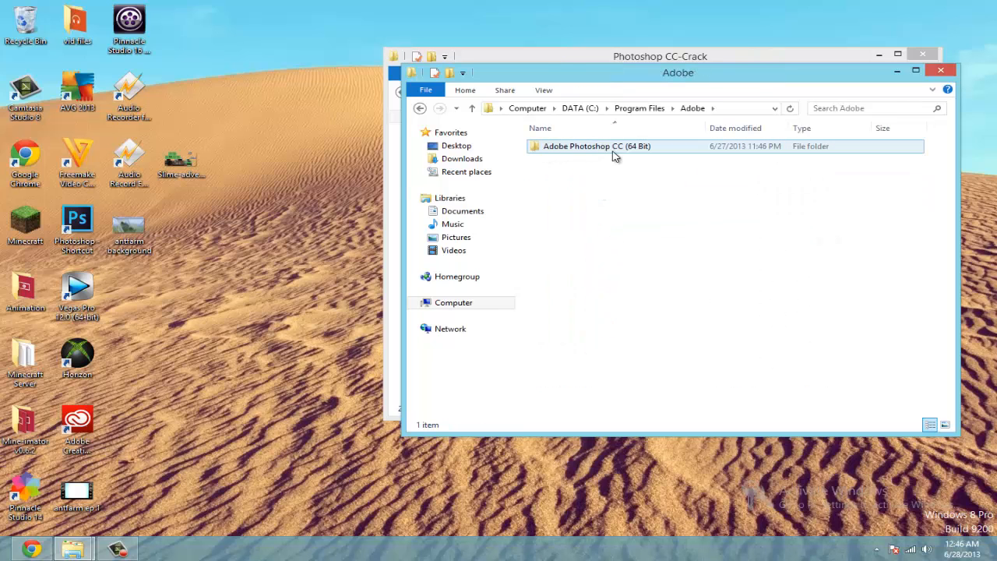
pyautogui.doubleClick(595, 147)
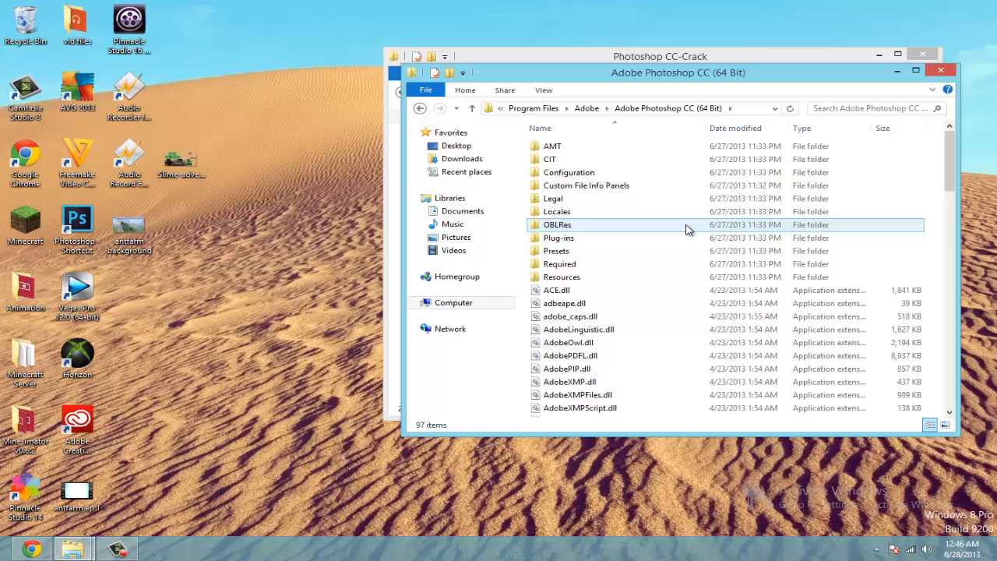
pyautogui.scroll(-3)
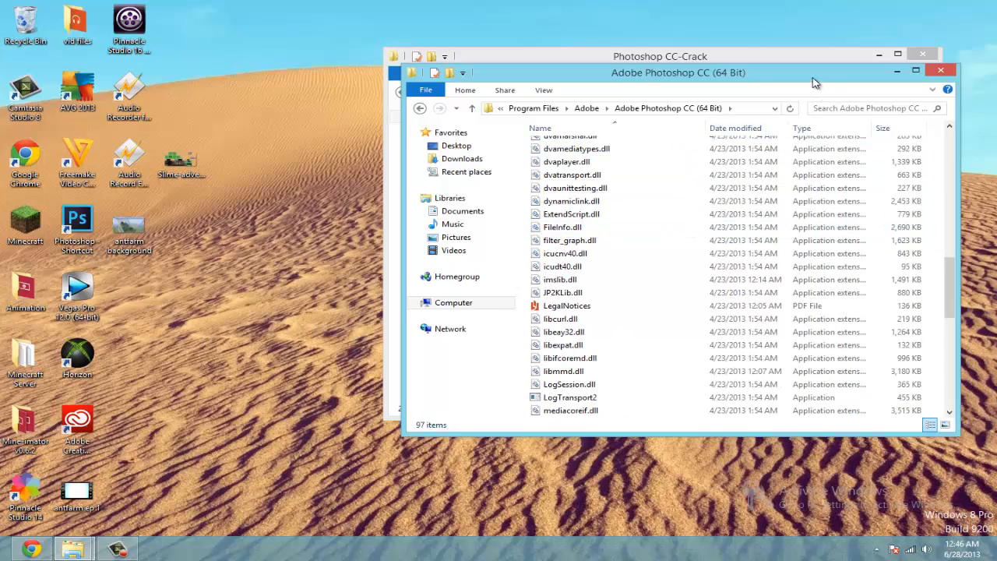
# Open the crack's x64 folder with amtlib.dll beside the Photoshop CC (64 Bit) folder window.
pyautogui.click(661, 56)
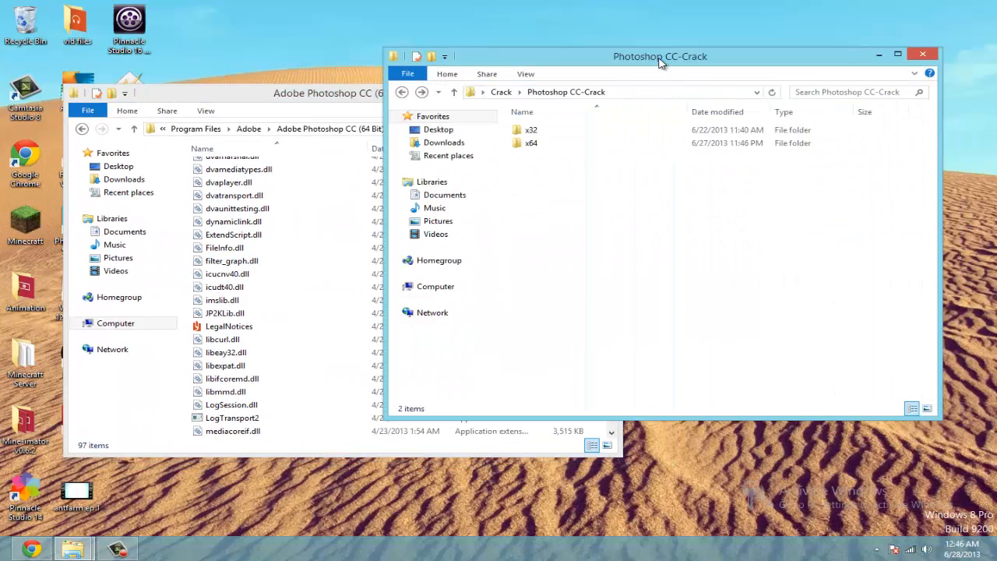
pyautogui.click(532, 144)
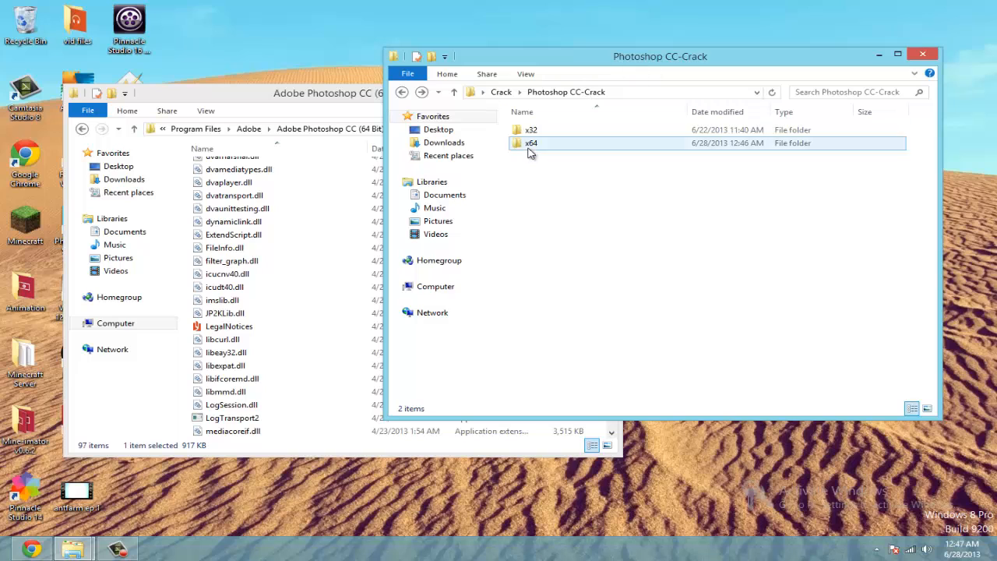
pyautogui.doubleClick(530, 144)
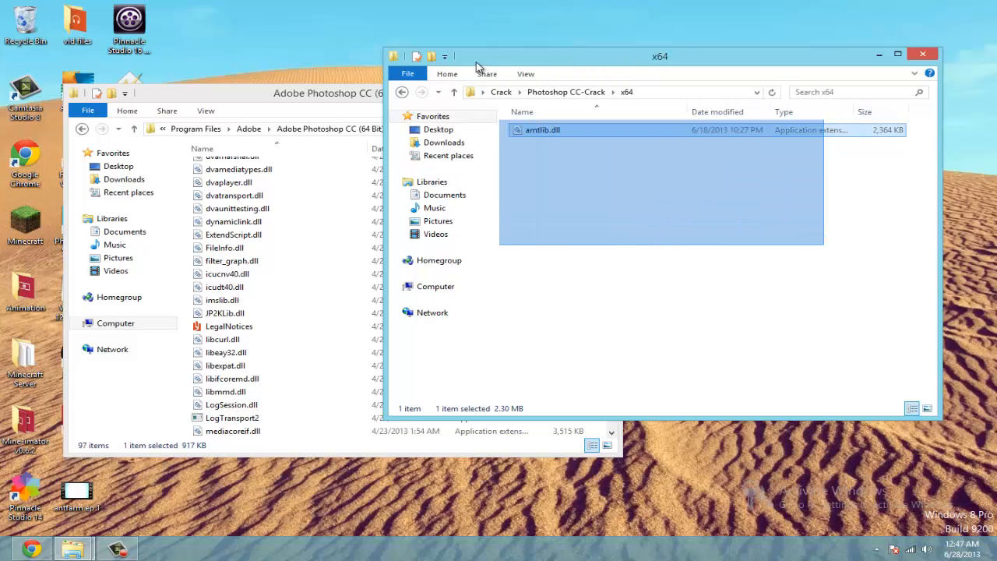
pyautogui.moveTo(500, 109)
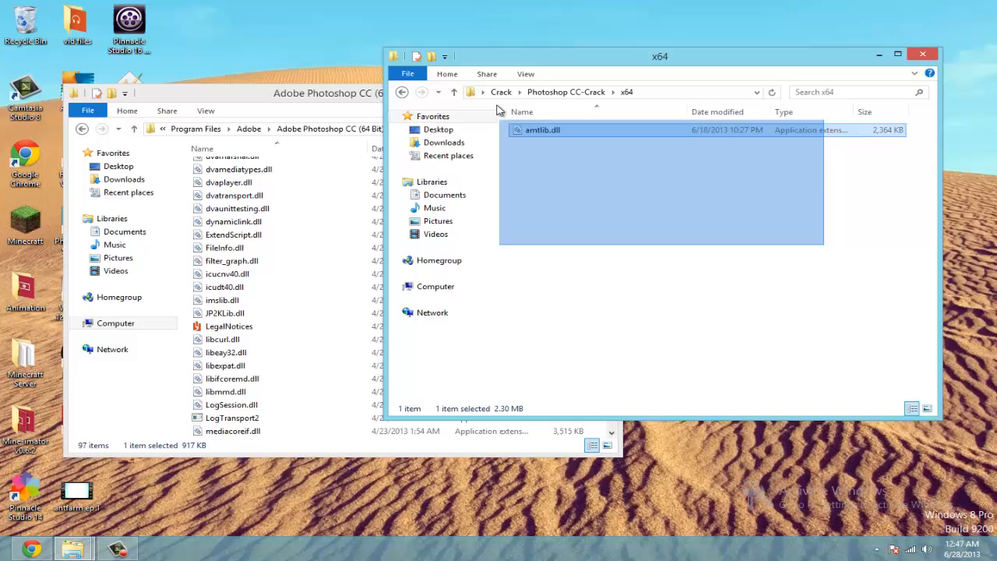
pyautogui.click(647, 215)
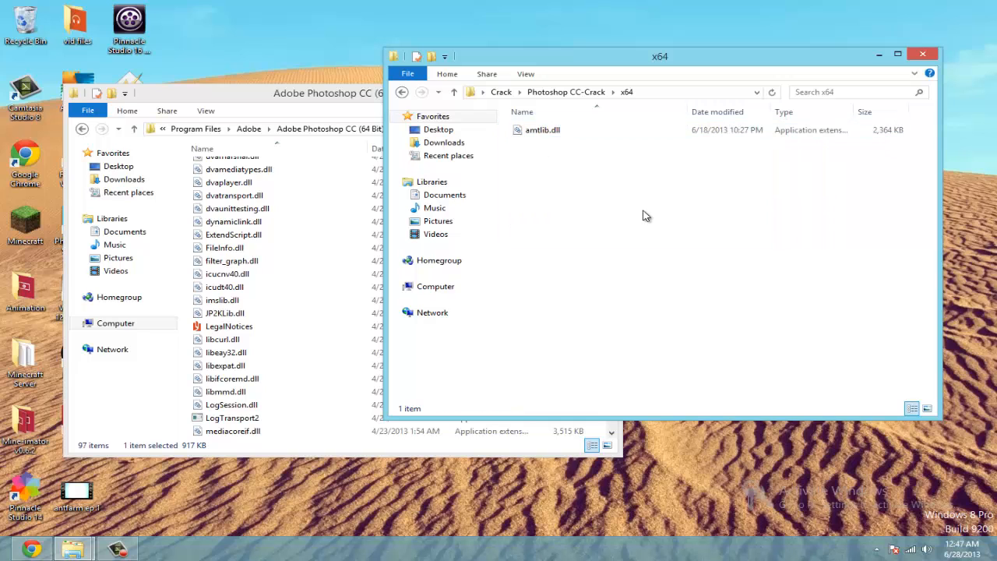
pyautogui.moveTo(608, 67)
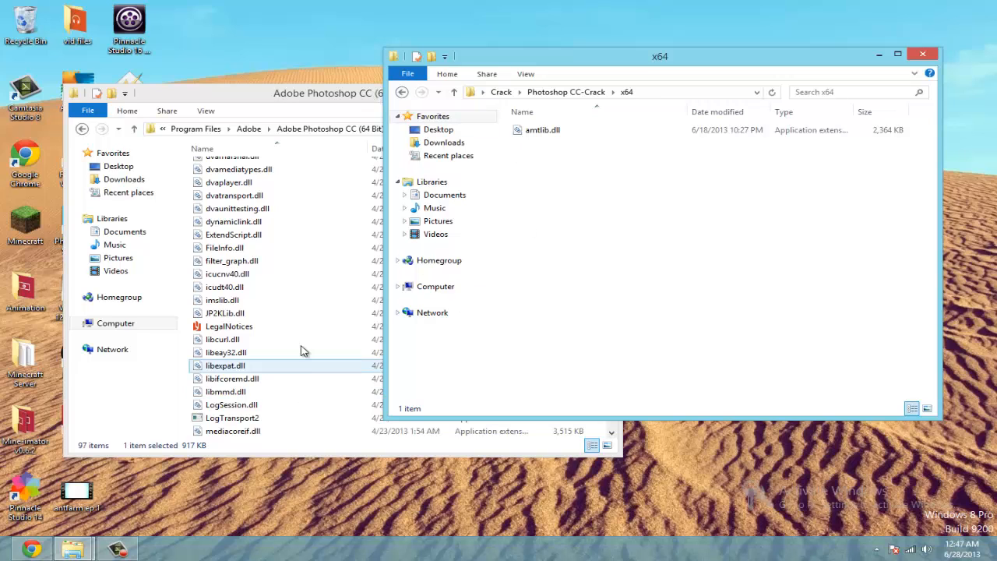
pyautogui.click(223, 340)
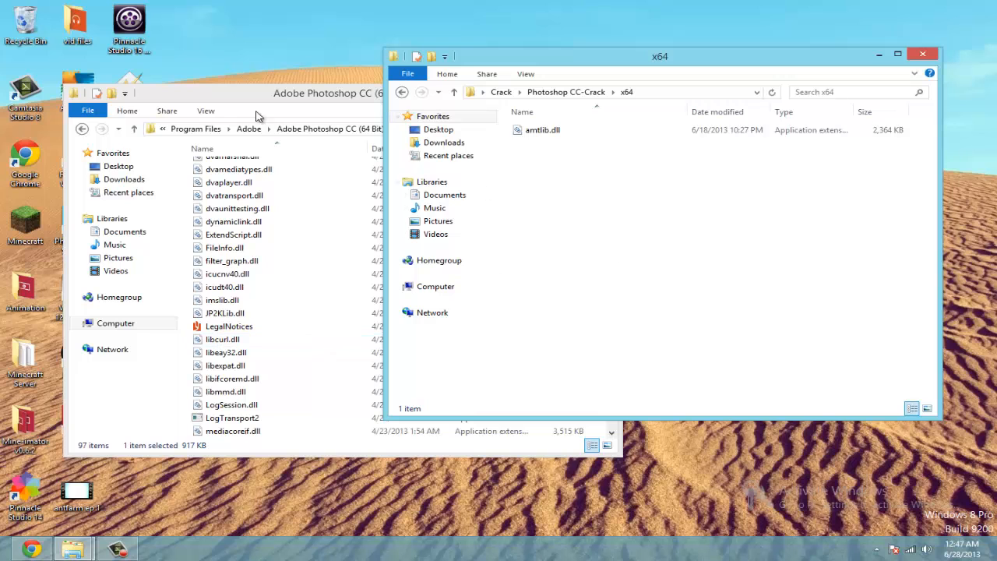
pyautogui.moveTo(265, 123)
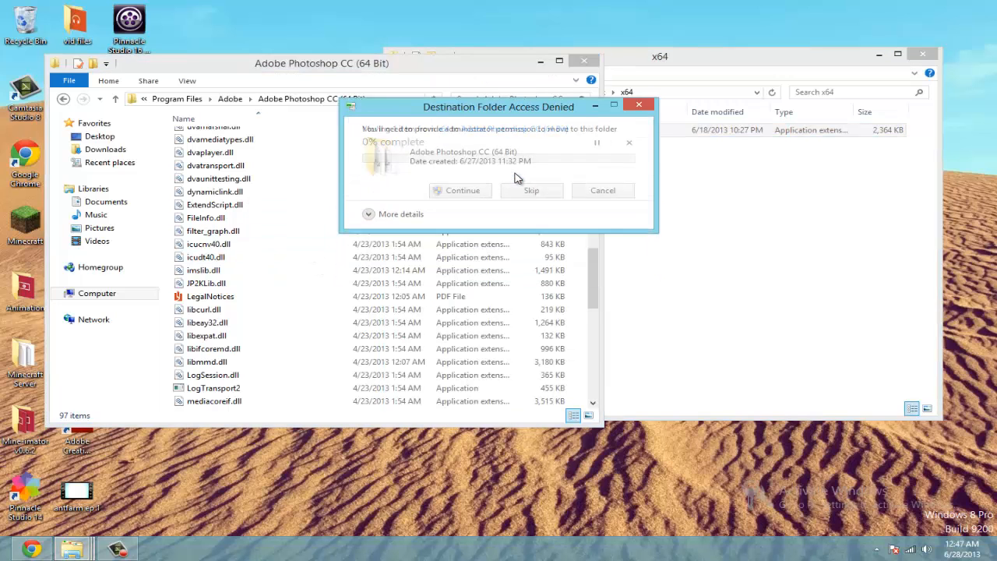
# Approve the administrator prompt replacing amtlib.dll in the Photoshop folder, then close x64.
pyautogui.click(460, 190)
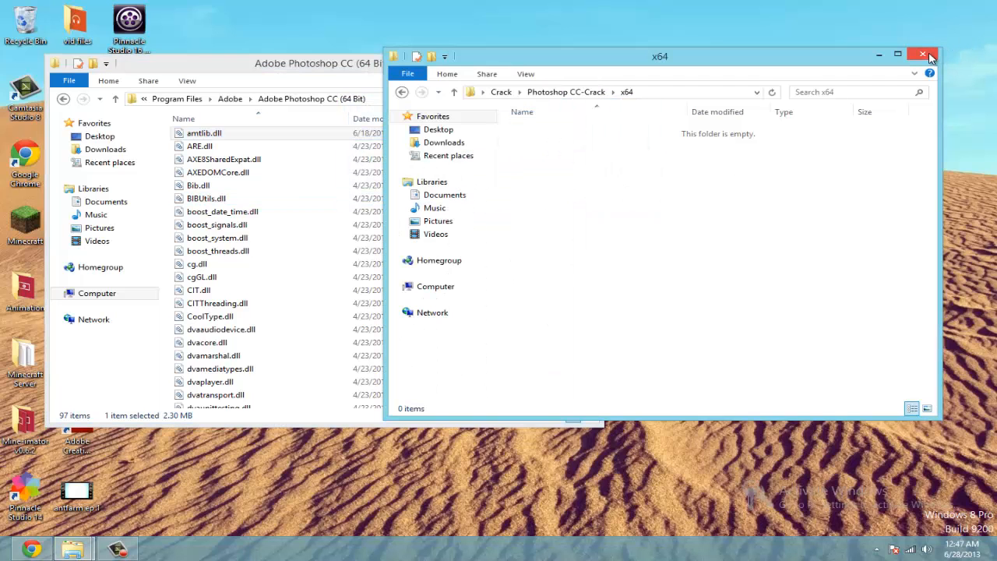
pyautogui.click(929, 56)
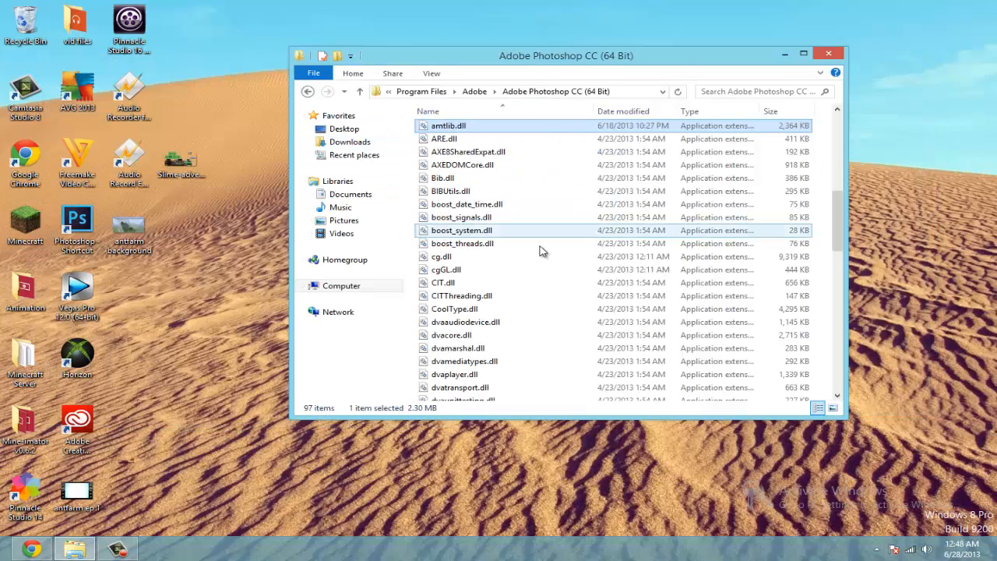
# Reopen DATA (C:) through to Adobe Photoshop CC (64 Bit) and scroll to Photoshop.exe.
pyautogui.click(828, 53)
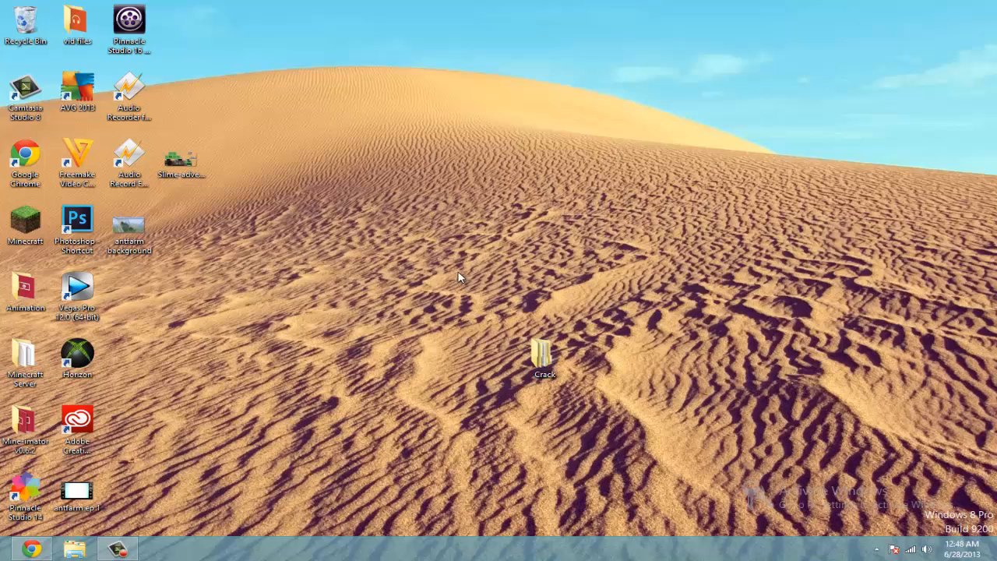
pyautogui.moveTo(431, 117)
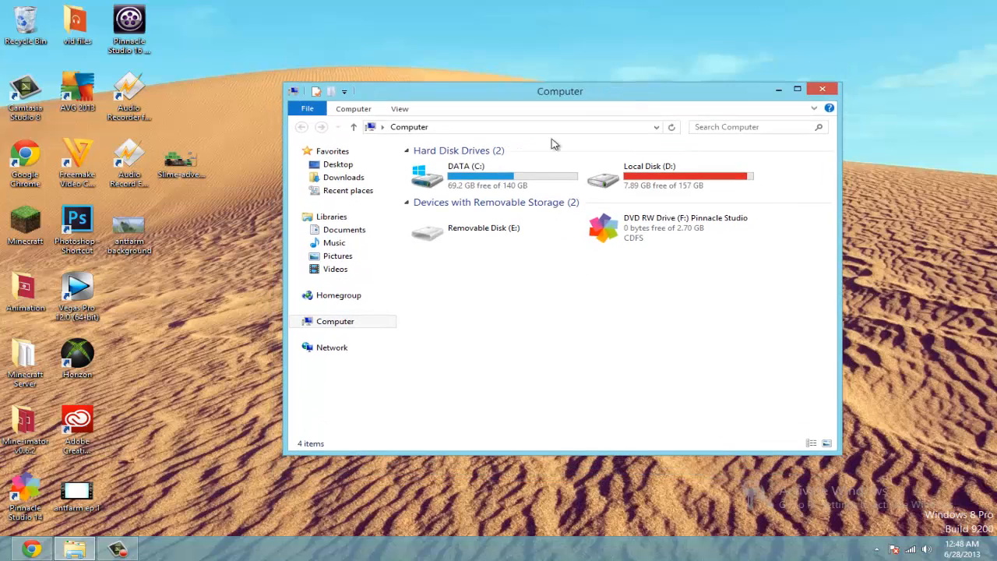
pyautogui.doubleClick(464, 166)
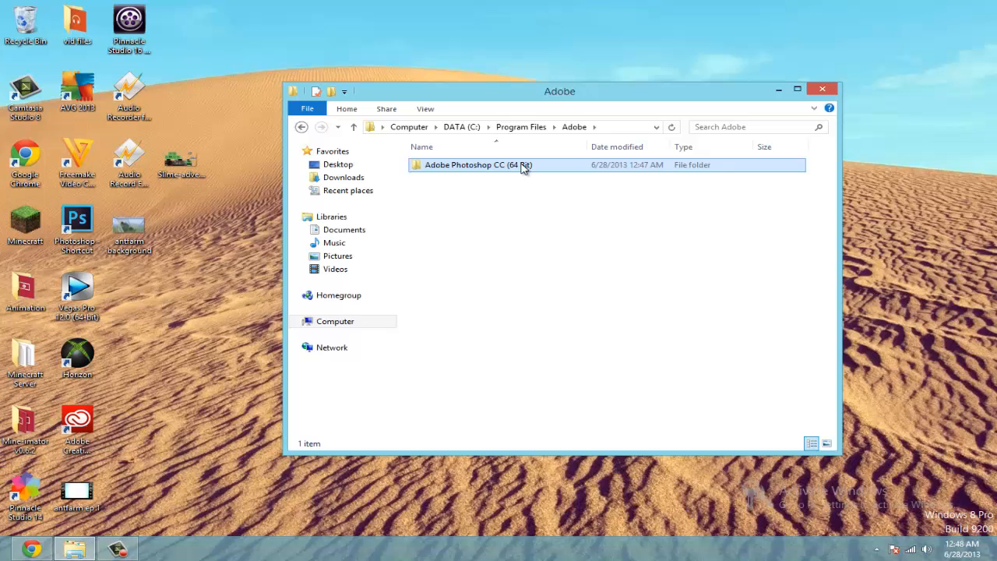
pyautogui.doubleClick(474, 166)
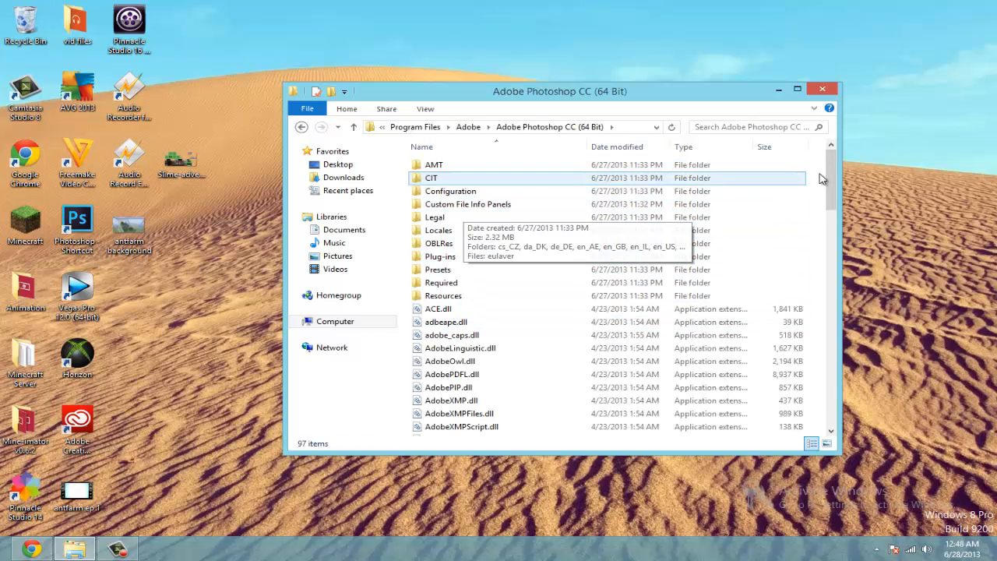
pyautogui.scroll(-3)
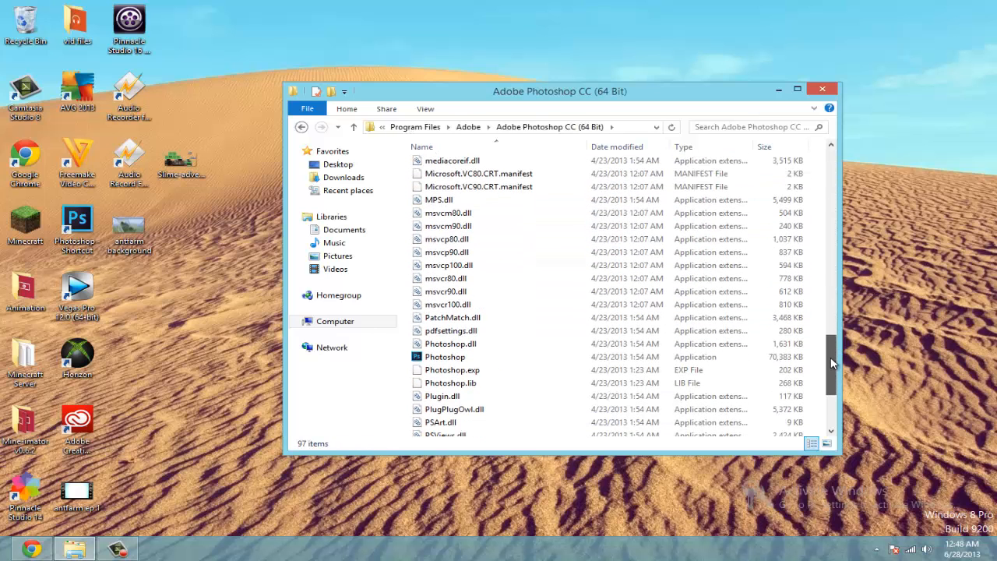
# Create a desktop shortcut to the Photoshop application from the install folder.
pyautogui.click(446, 355)
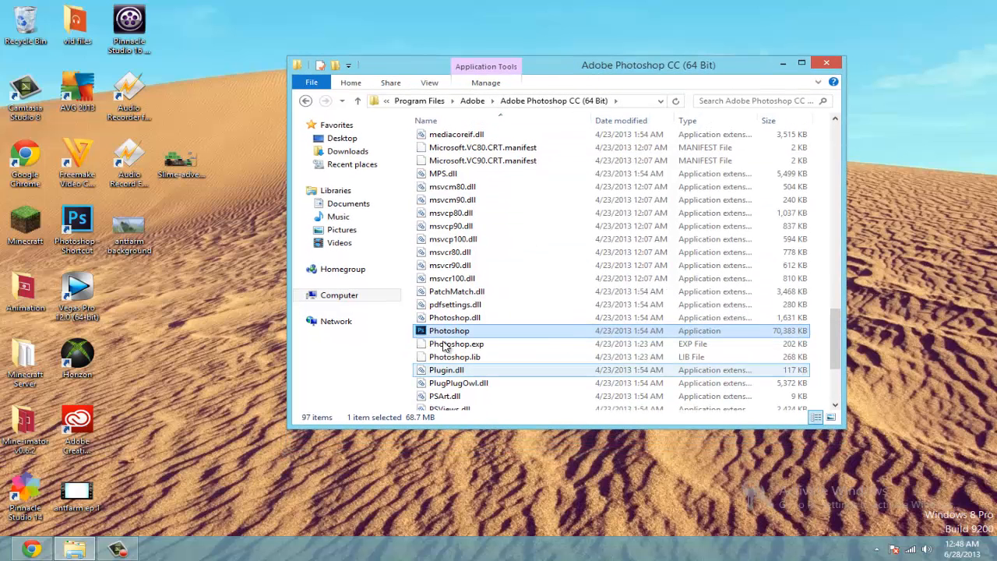
pyautogui.moveTo(428, 335)
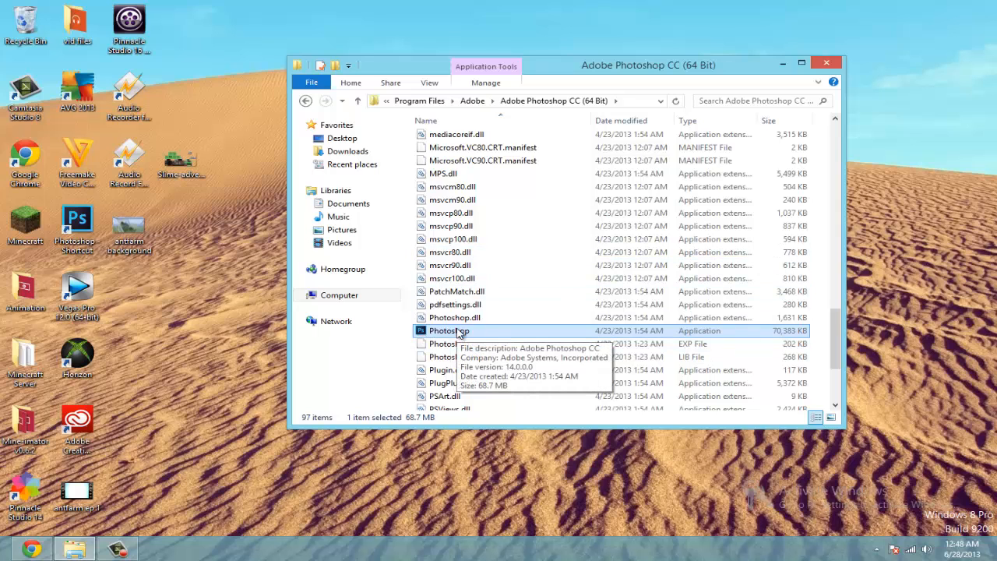
pyautogui.moveTo(491, 333)
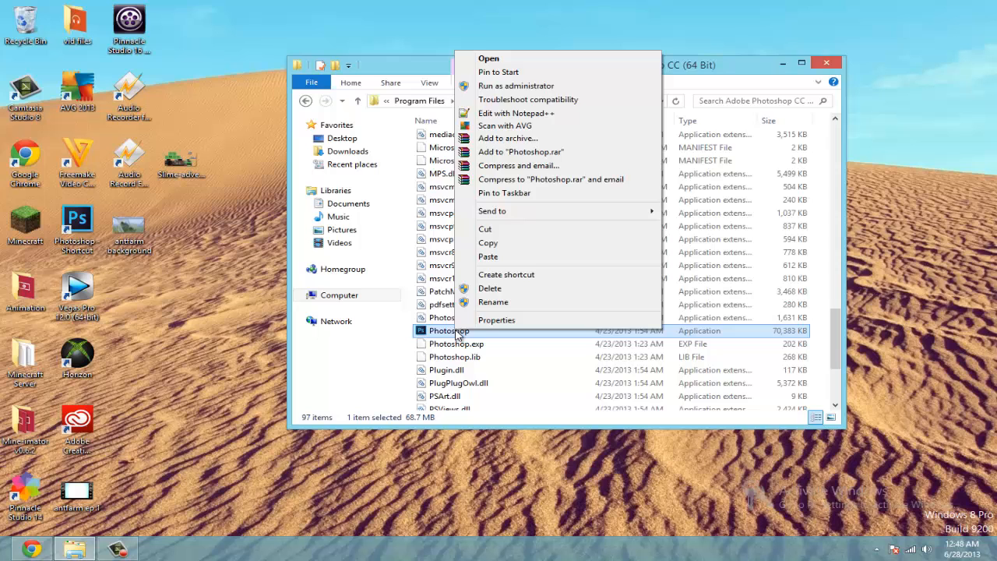
pyautogui.moveTo(507, 274)
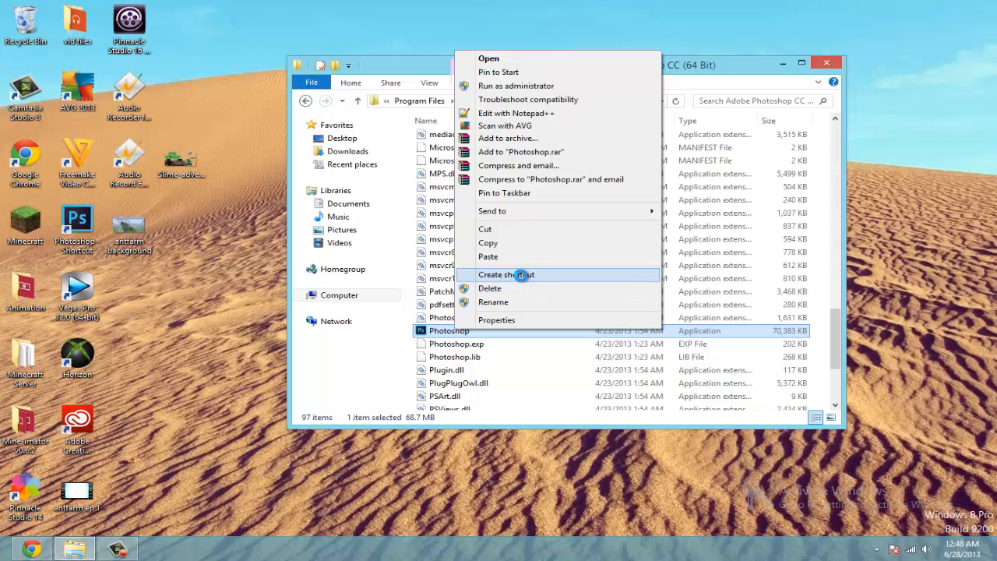
pyautogui.click(505, 274)
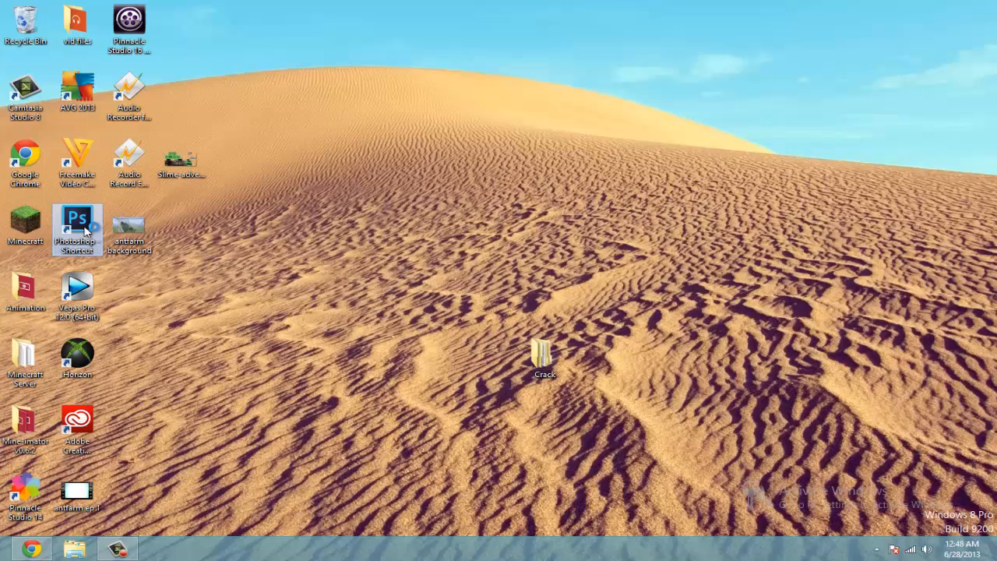
# Launch Photoshop CC from the desktop shortcut and restore its window down to a smaller size.
pyautogui.doubleClick(77, 221)
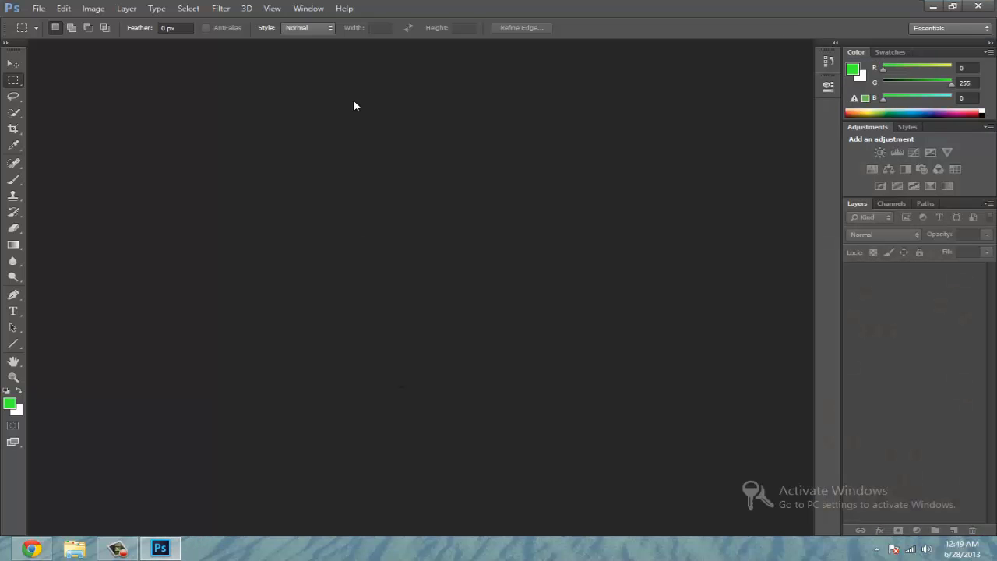
pyautogui.moveTo(755, 392)
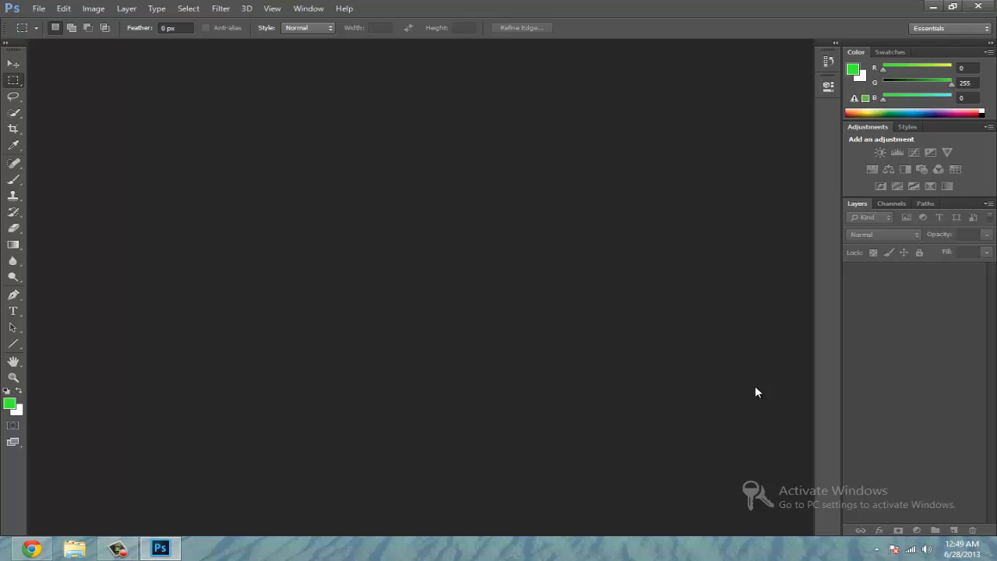
pyautogui.moveTo(29, 316)
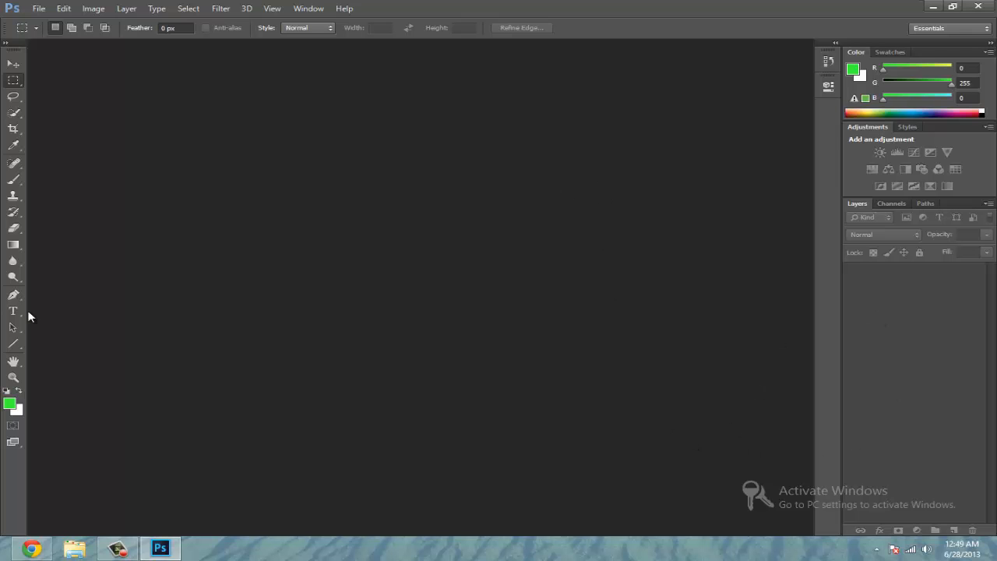
pyautogui.click(953, 6)
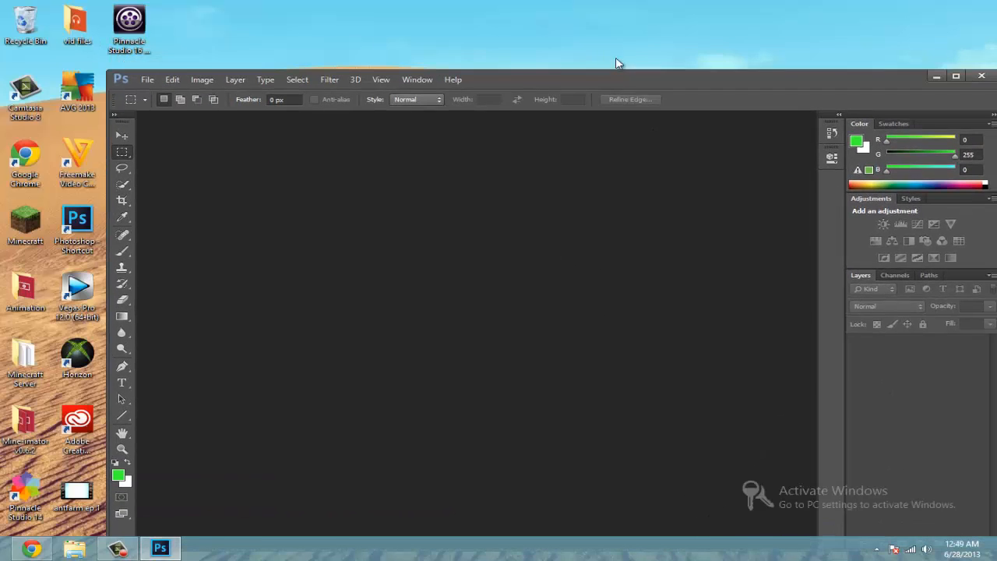